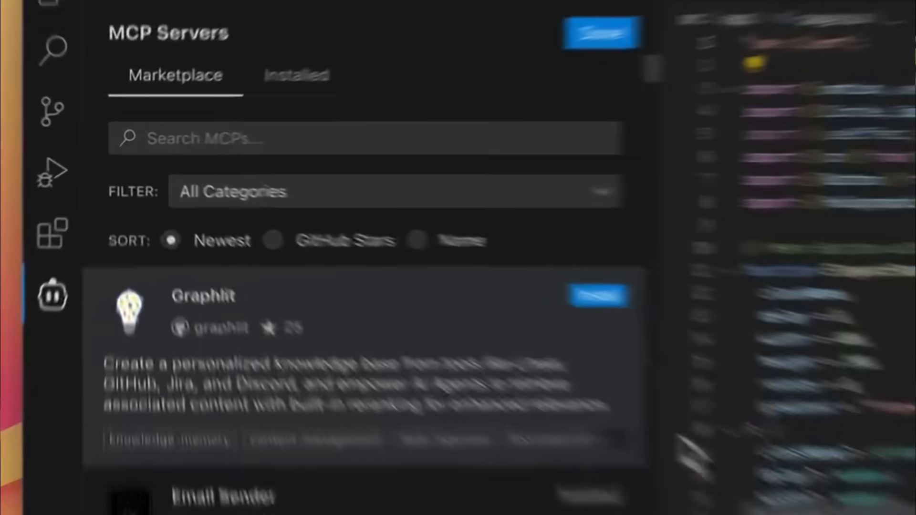
- Continue the Blender dragon-and-pot-of-gold prompt with 'the coin spill is' after scrolling the chat
scroll(down, 3)
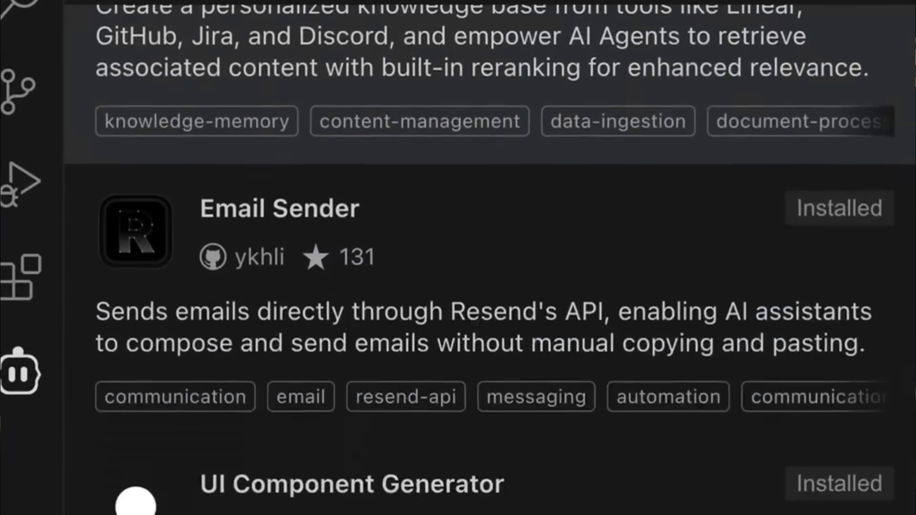
scroll(down, 3)
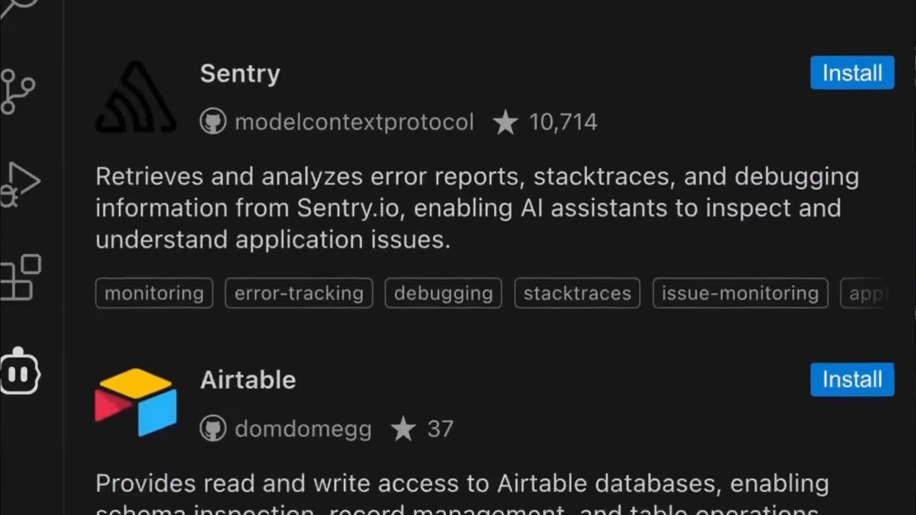
scroll(down, 3)
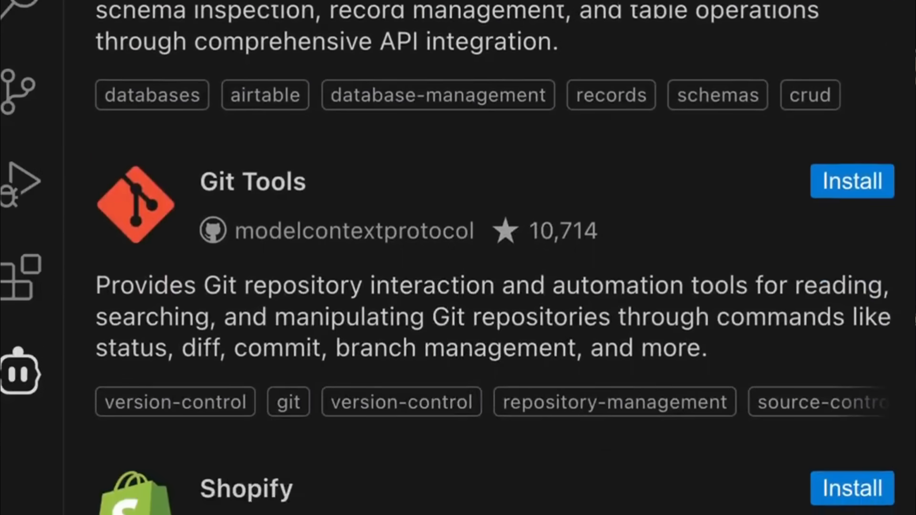
scroll(down, 3)
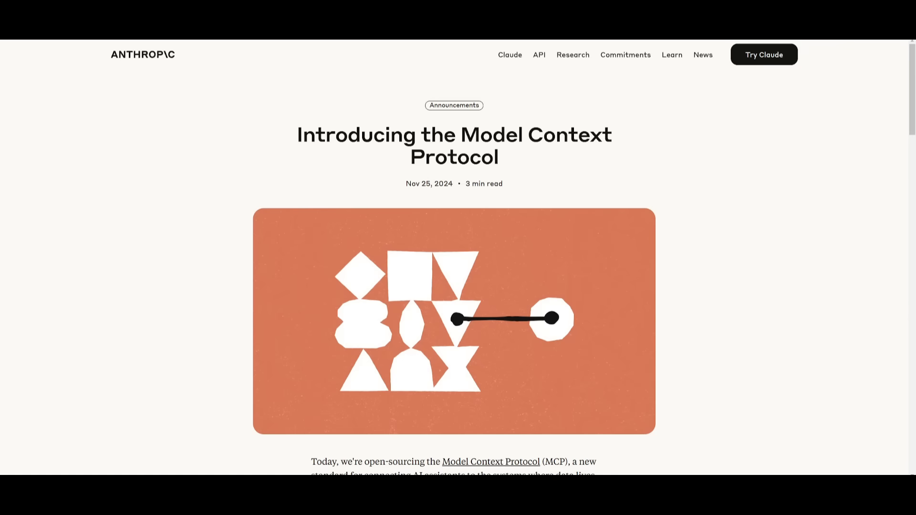
scroll(down, 3)
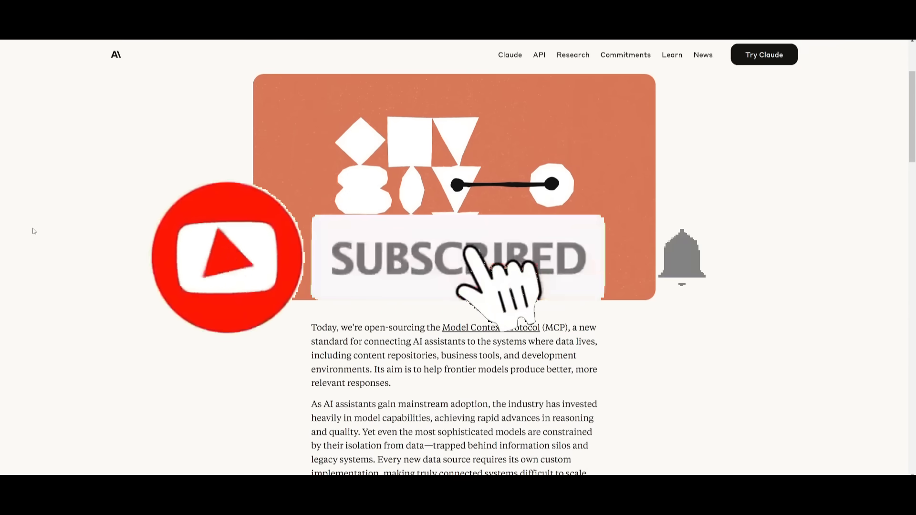
scroll(down, 3)
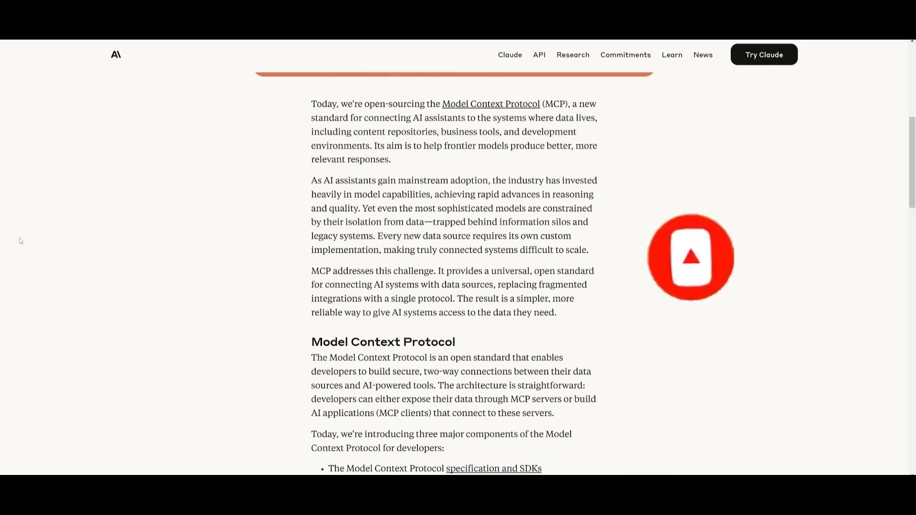
scroll(down, 3)
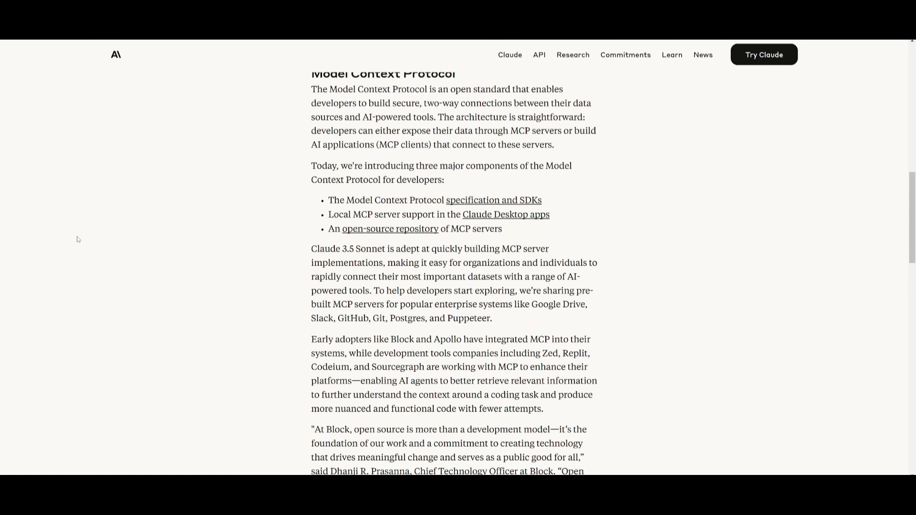
scroll(down, 3)
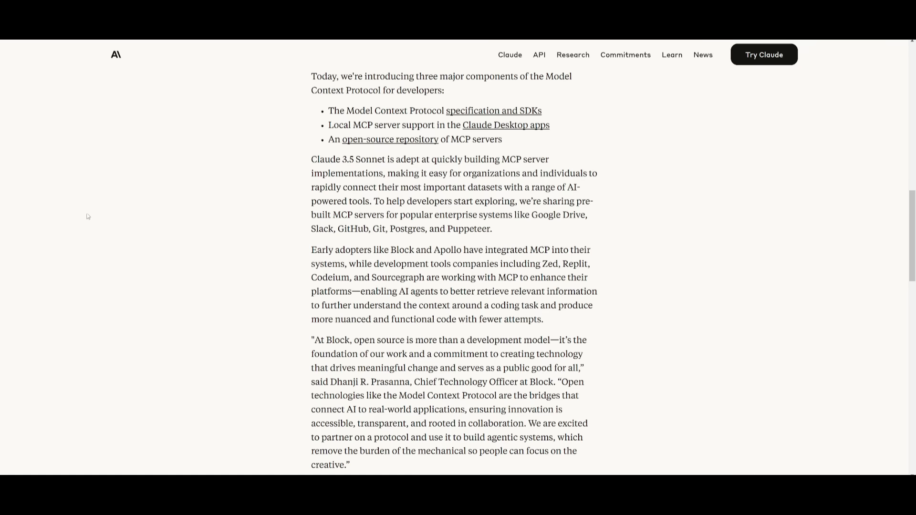
scroll(down, 3)
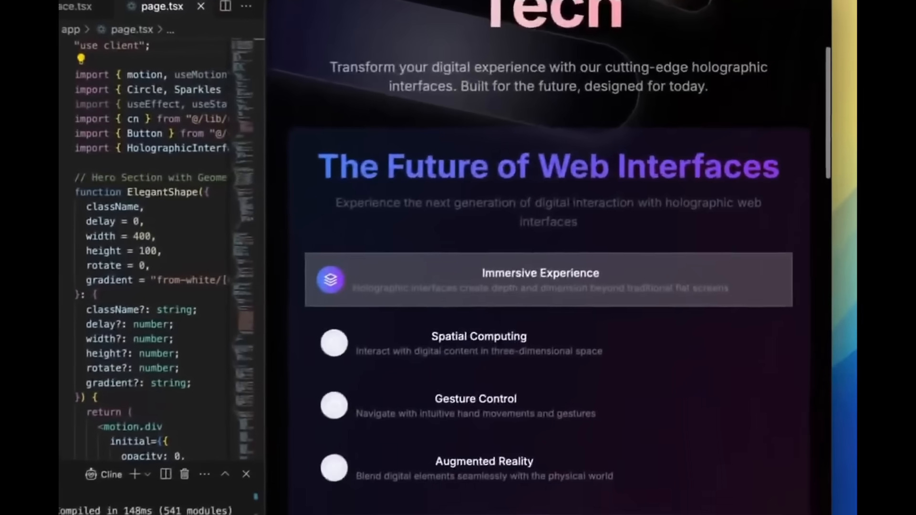
scroll(down, 3)
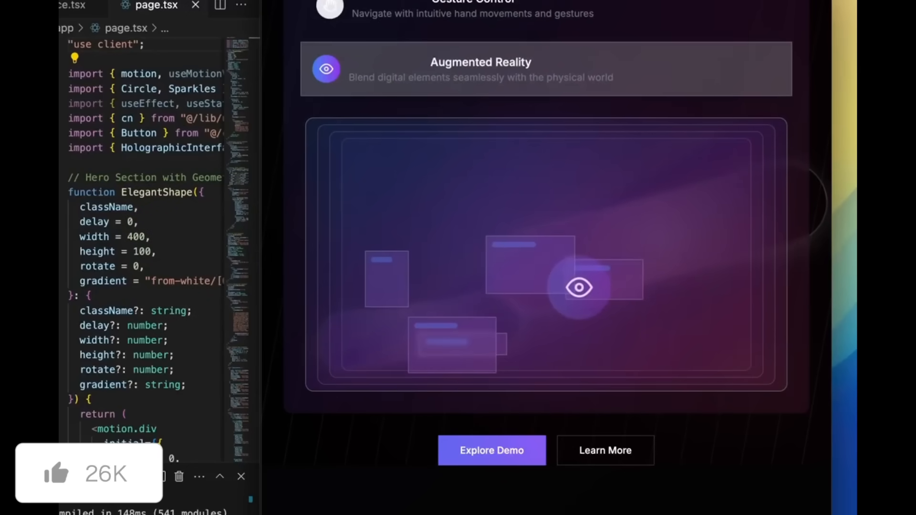
scroll(down, 3)
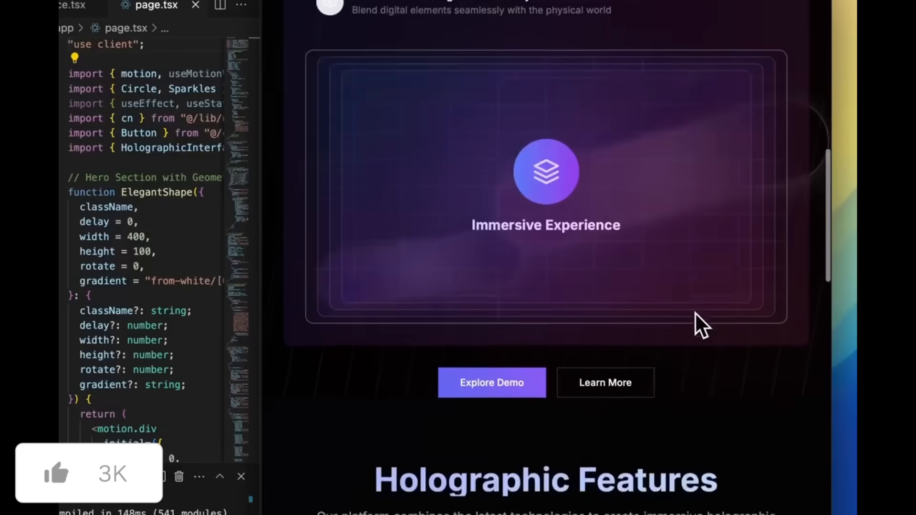
scroll(down, 3)
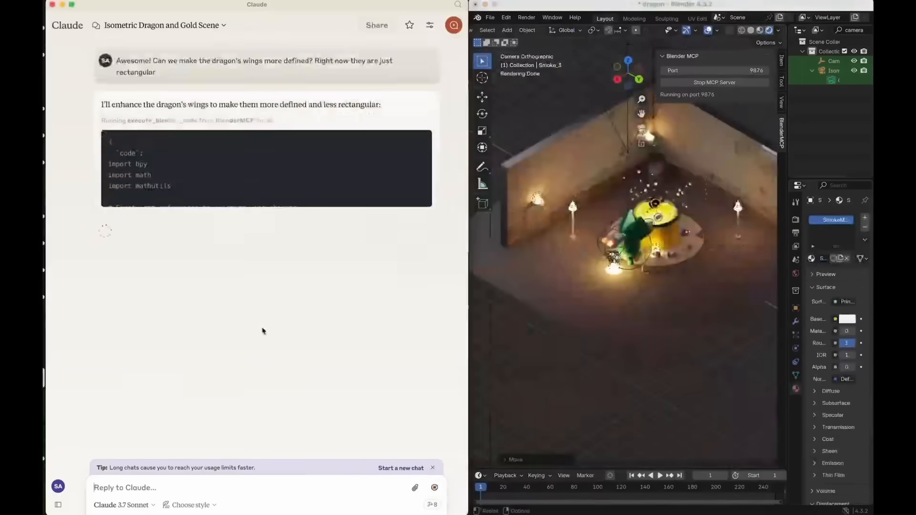
text(the coin spill is)
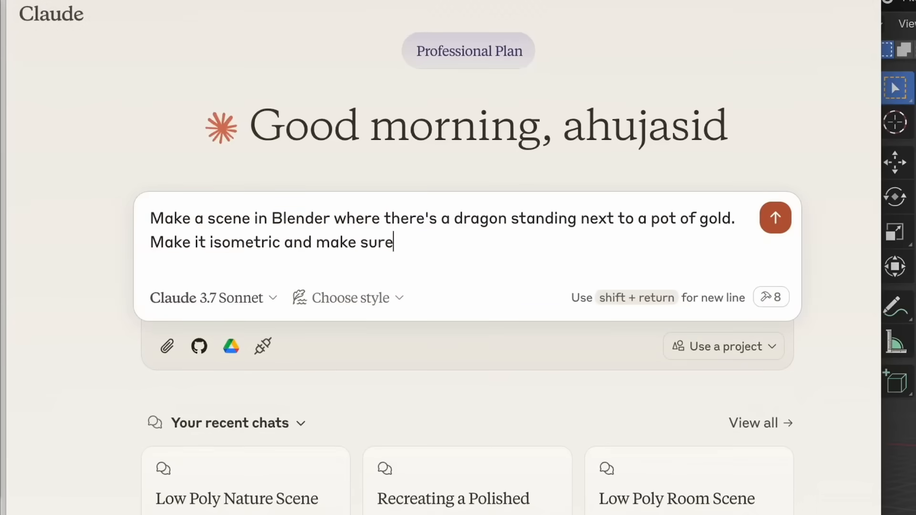
click(775, 218)
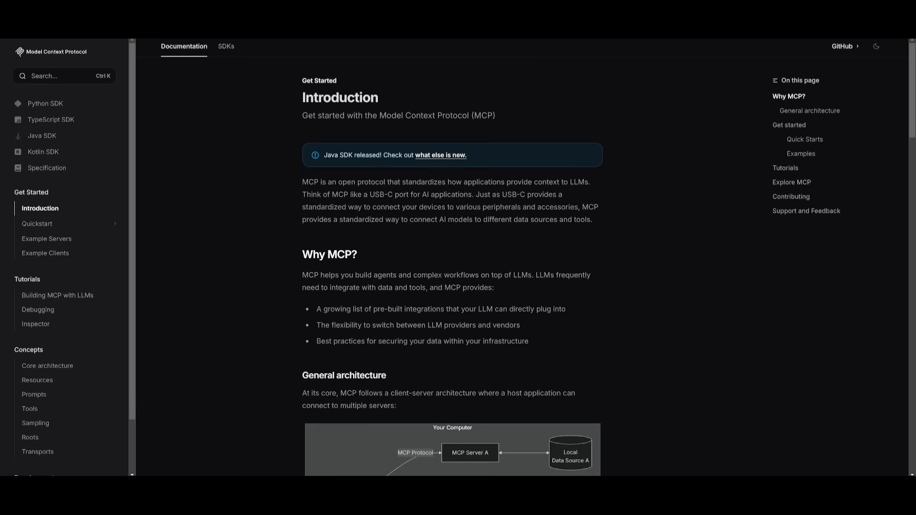
mouse_move(221, 130)
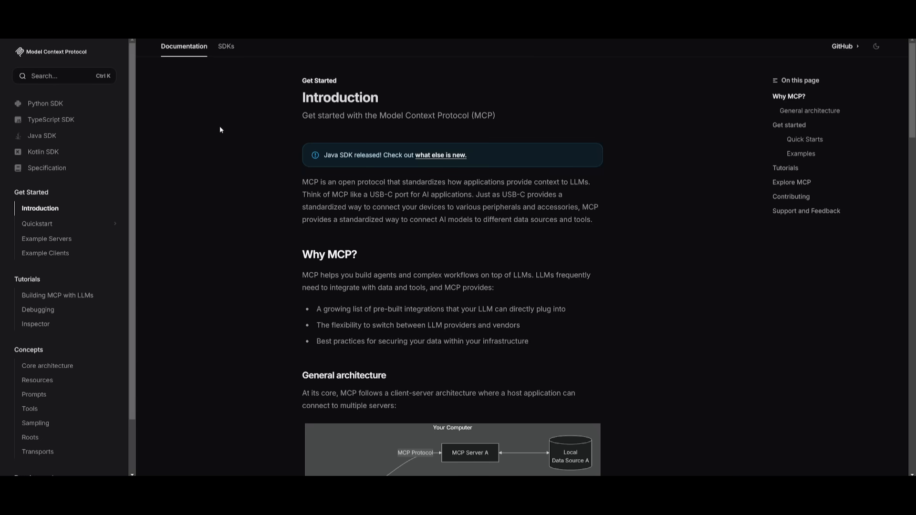
scroll(down, 3)
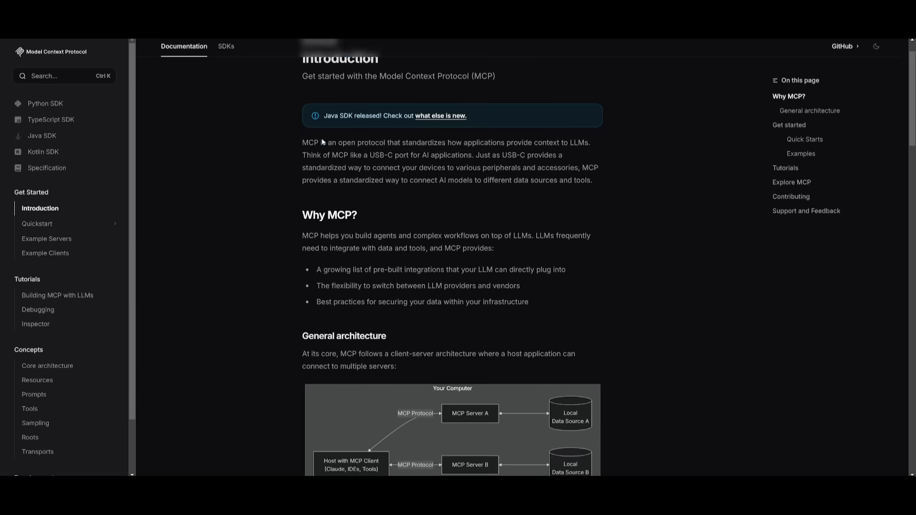
scroll(down, 3)
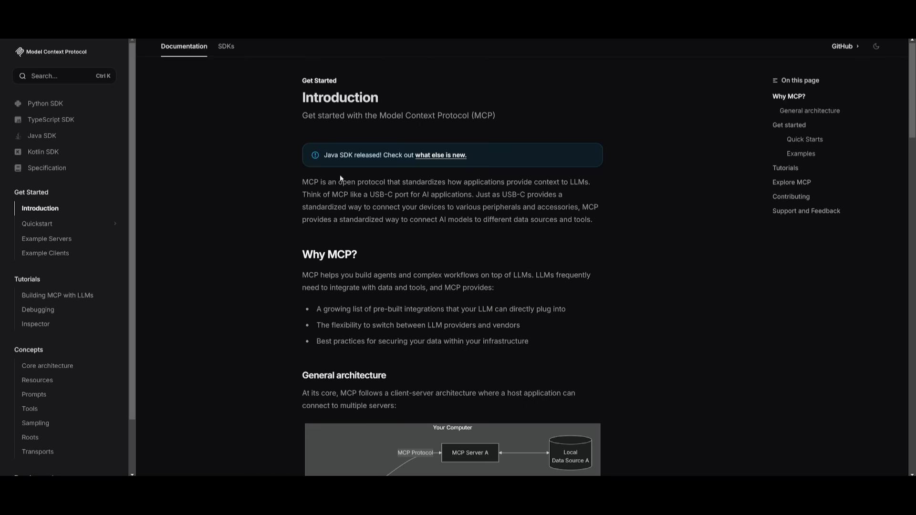
double_click(381, 195)
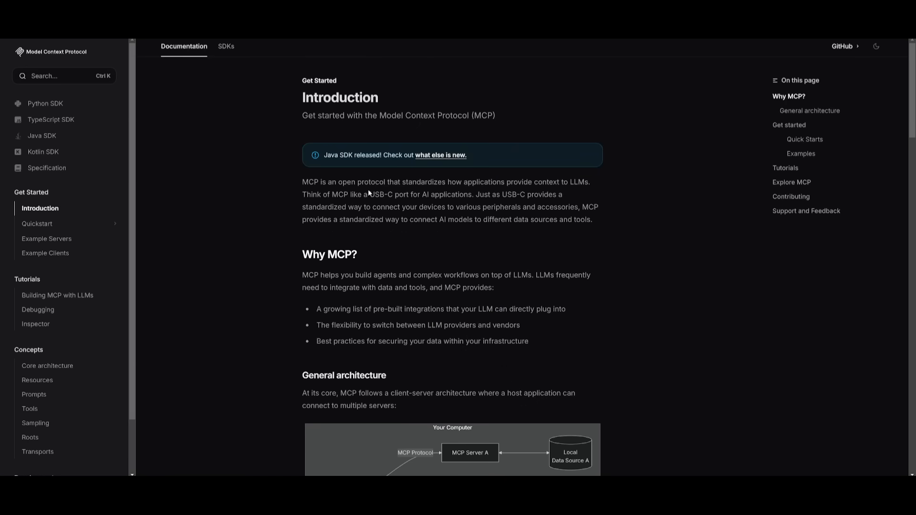
scroll(down, 3)
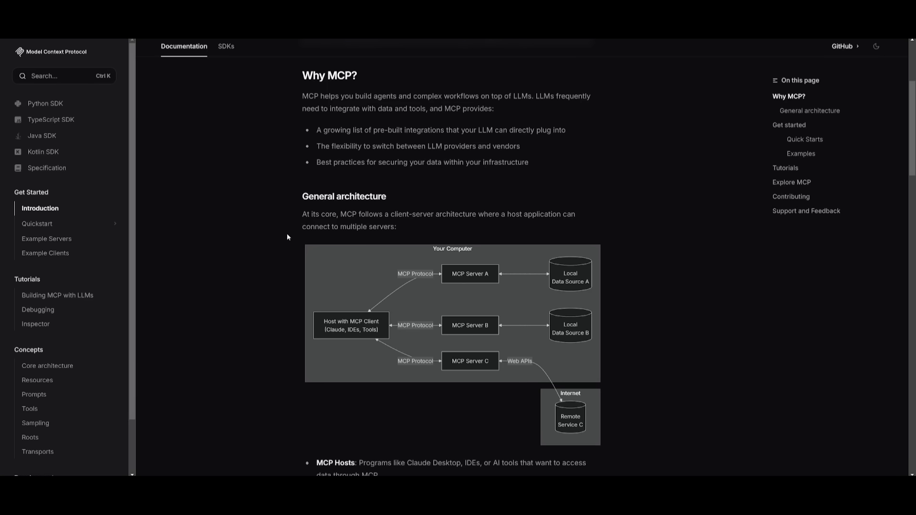
mouse_move(187, 71)
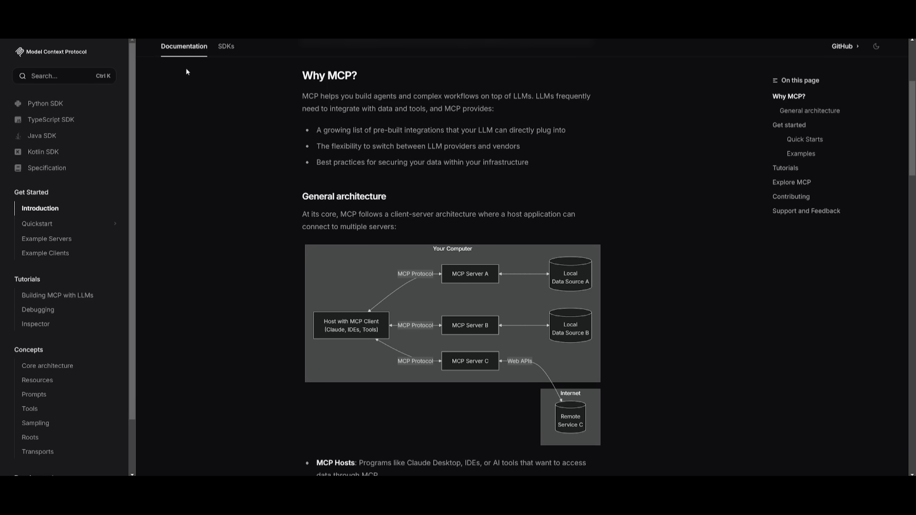
mouse_move(120, 101)
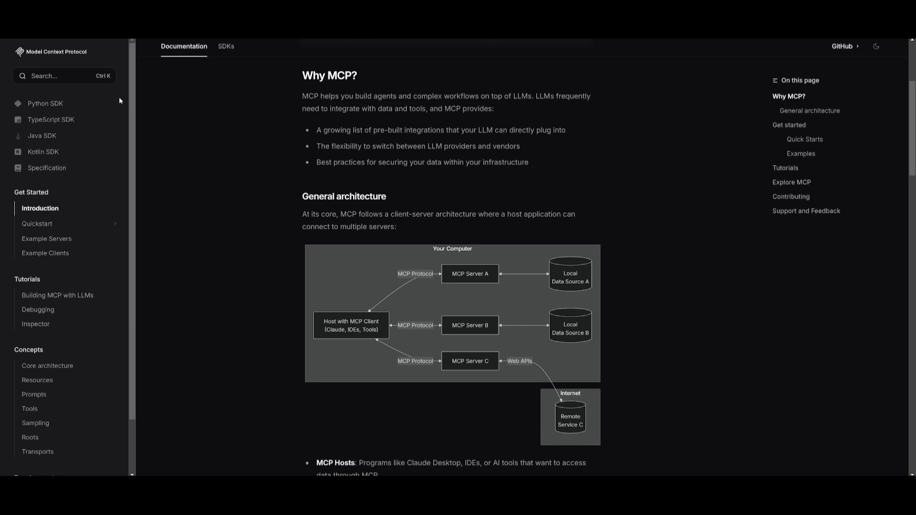
mouse_move(51, 119)
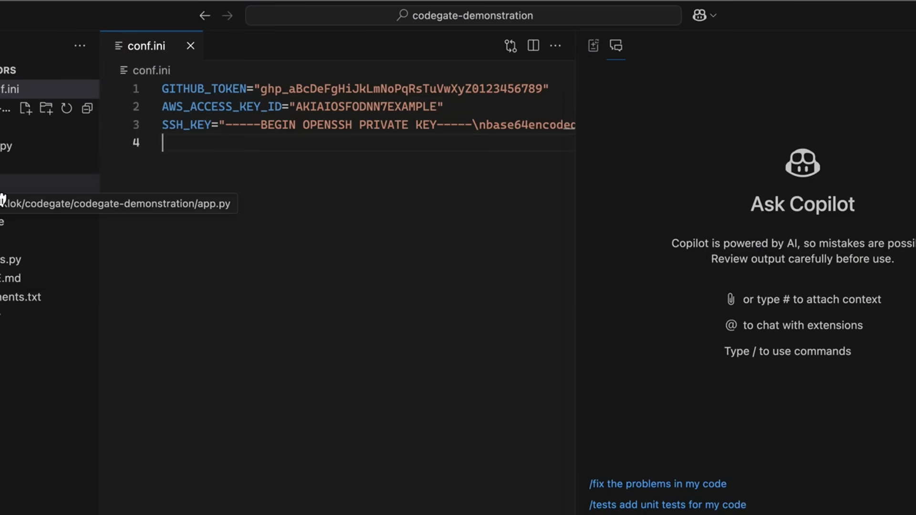
- Add the ``` fence to the conf.ini message and scroll the CodeGate log of redacted secrets
text(```)
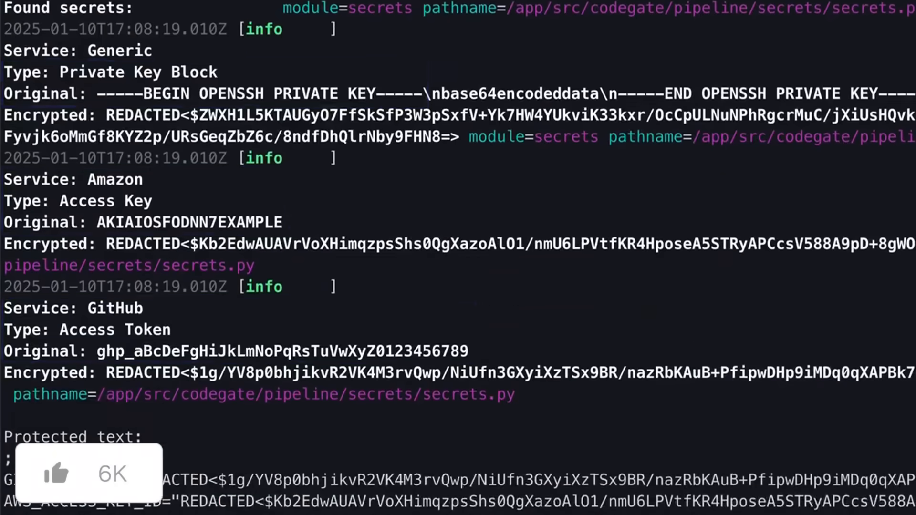
scroll(down, 3)
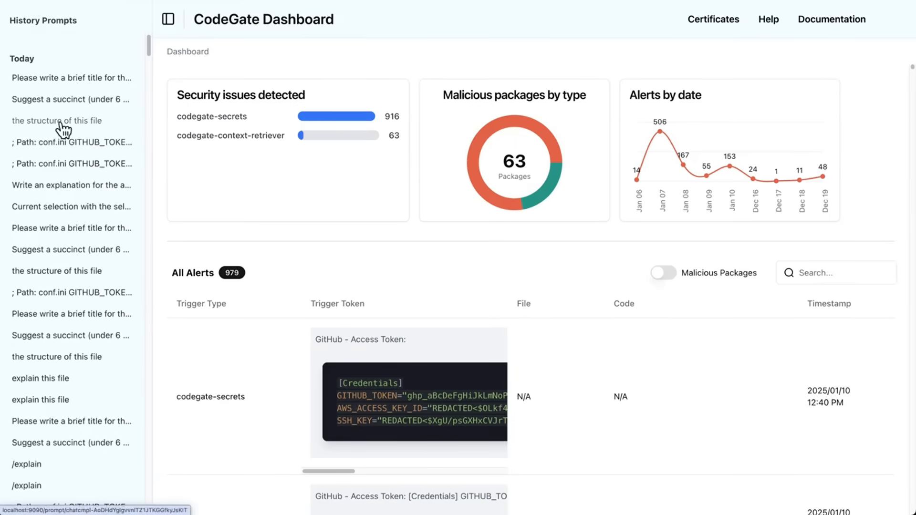
- Show the saved 'the structure of this file' chat with its redacted GitHub, AWS and SSH credentials
click(57, 120)
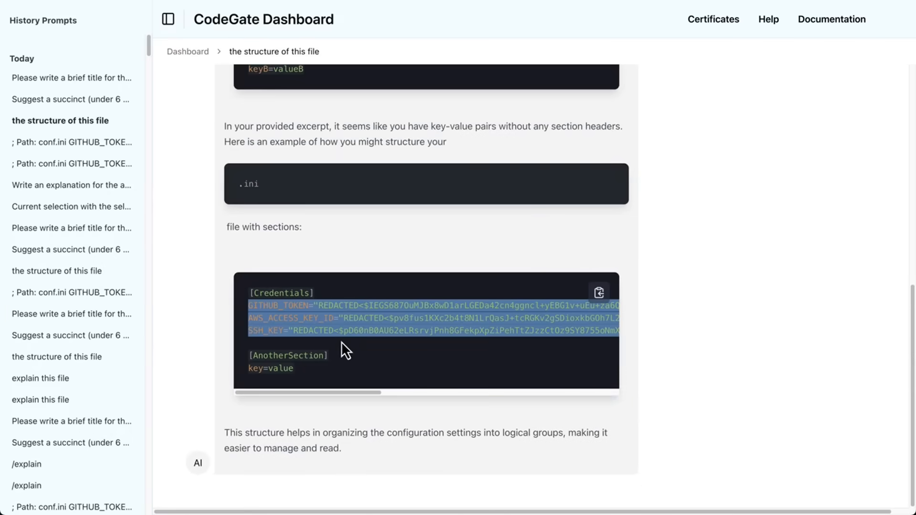
click(187, 52)
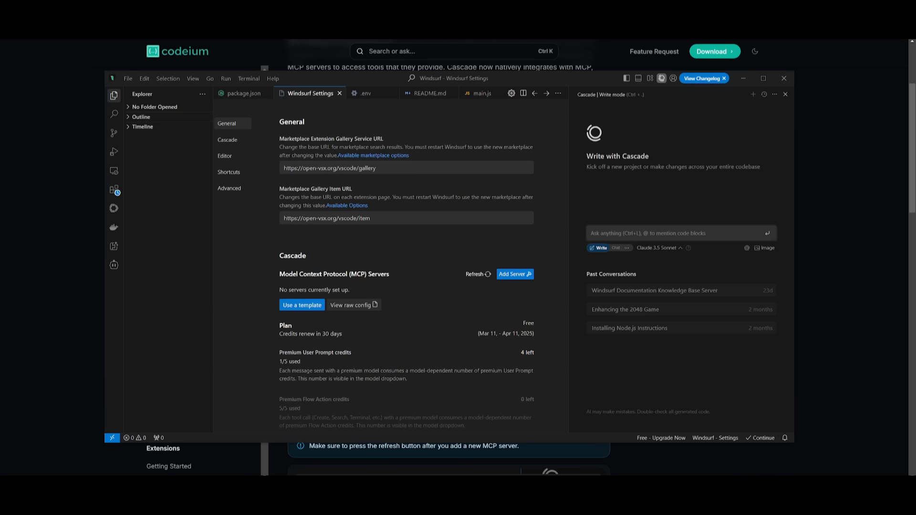
mouse_move(372, 241)
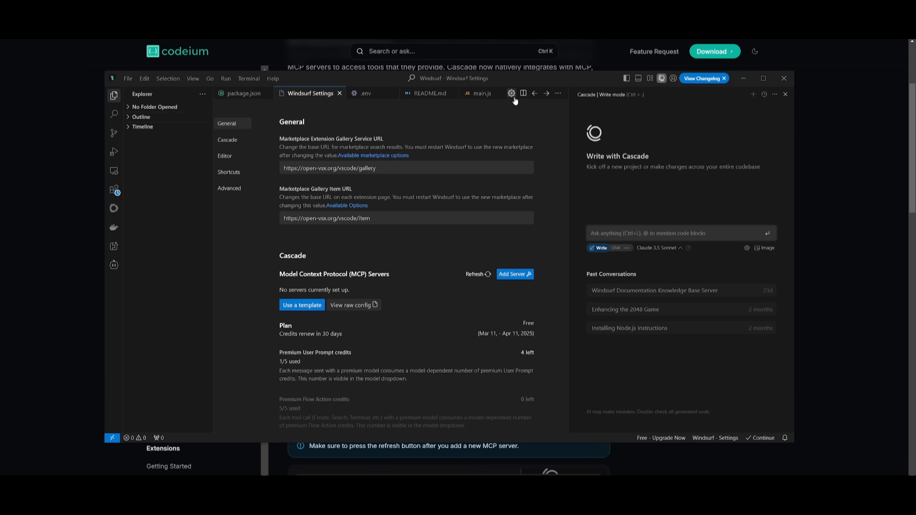
mouse_move(510, 93)
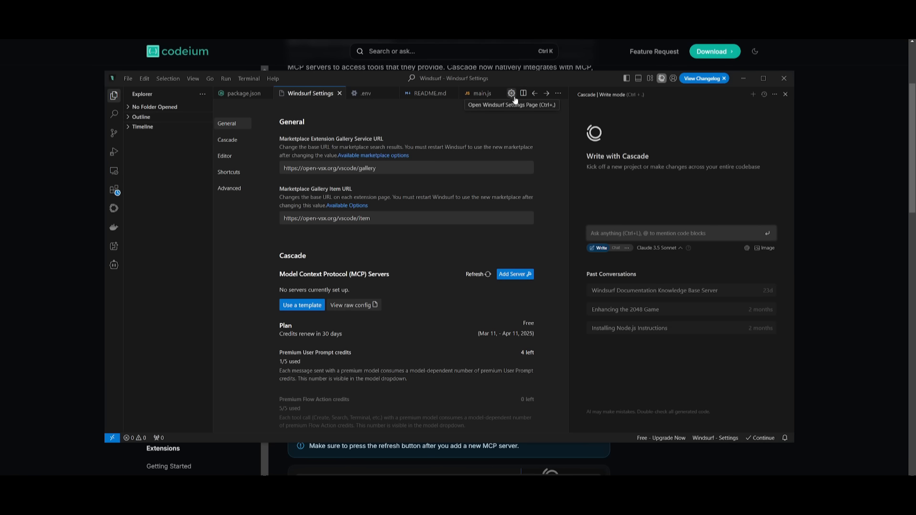
- Refresh Cascade's still-empty MCP Servers list and view its raw config
scroll(down, 3)
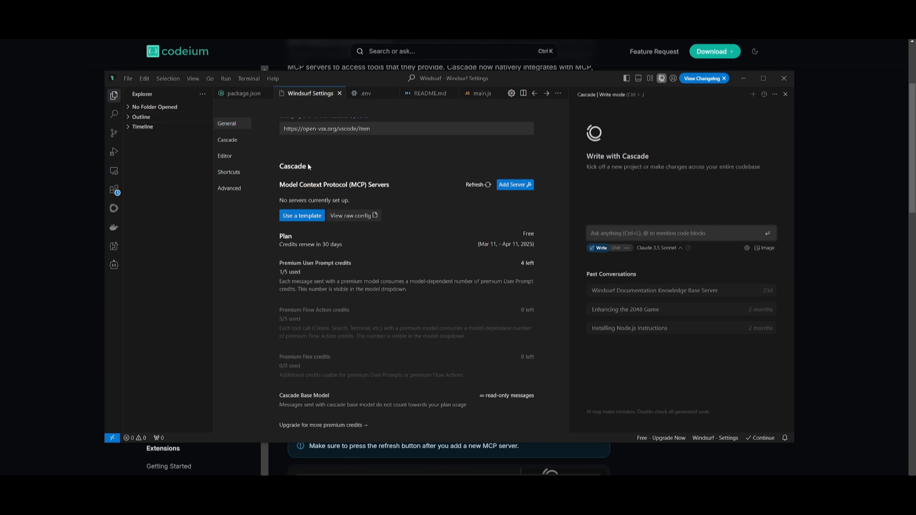
mouse_move(295, 177)
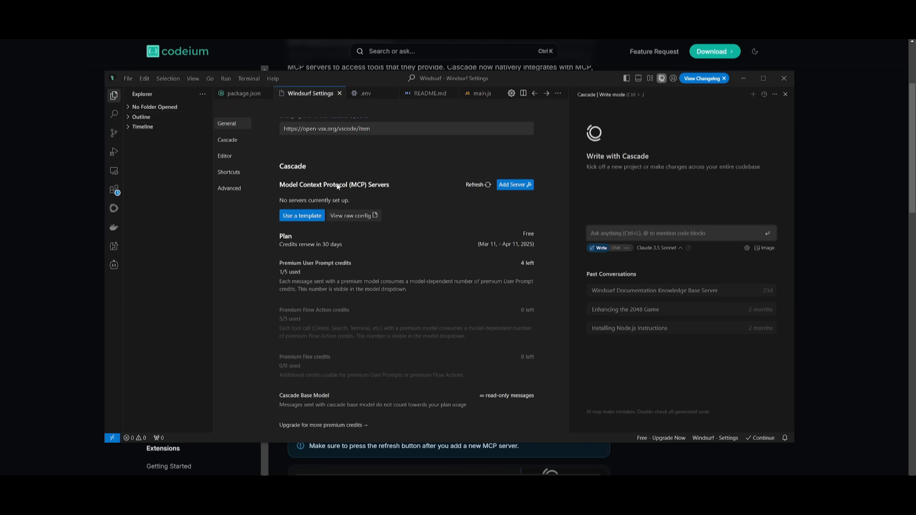
mouse_move(314, 205)
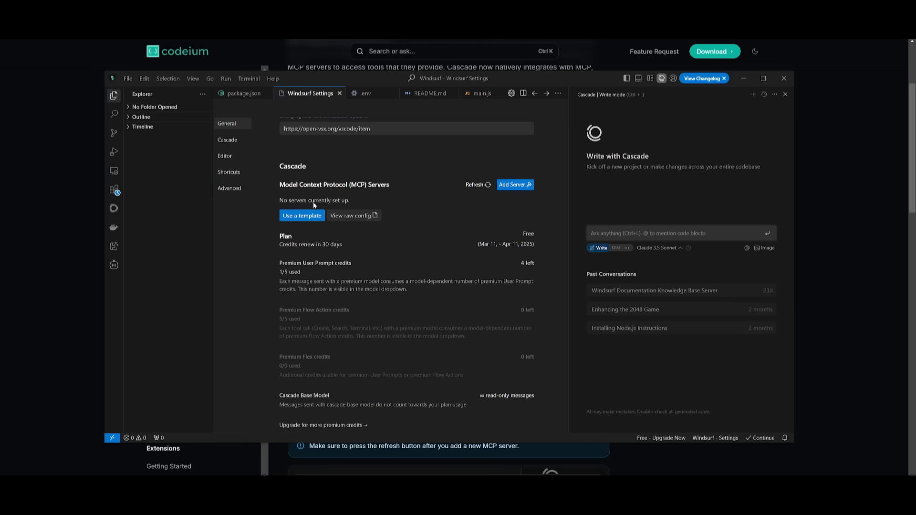
click(474, 185)
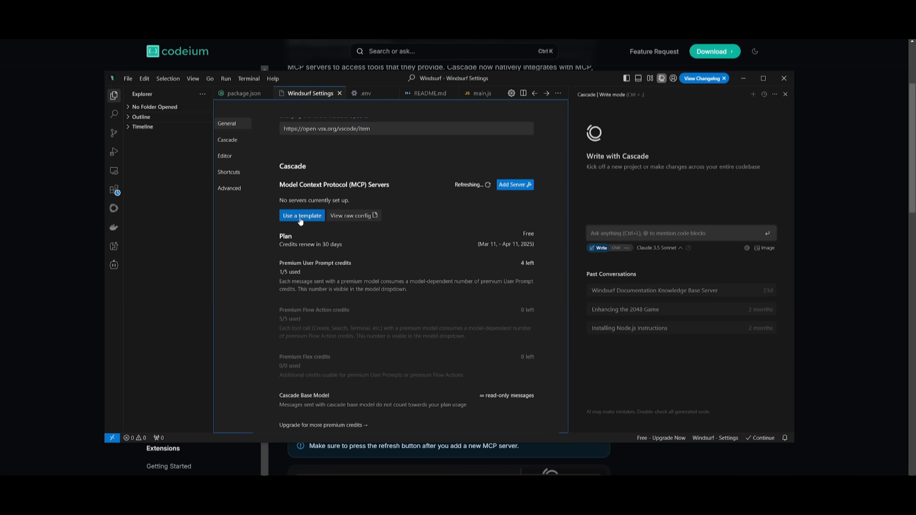
mouse_move(351, 215)
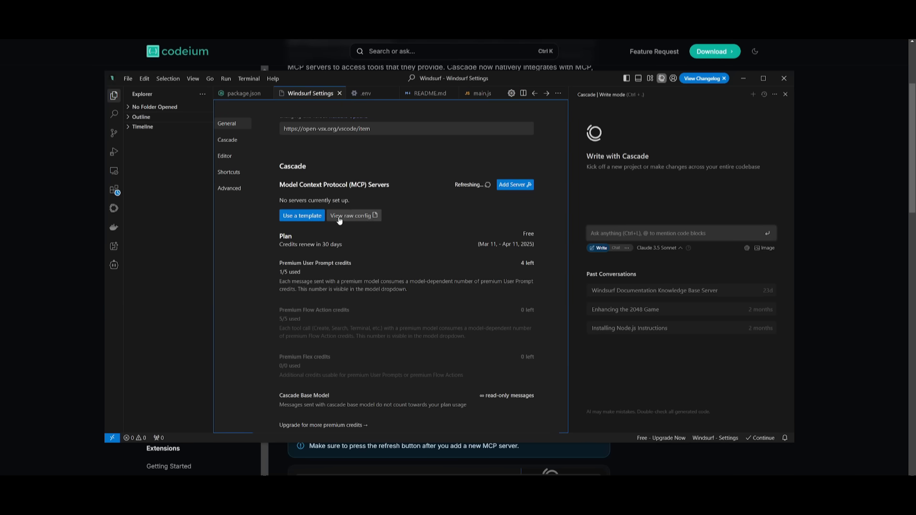
click(350, 215)
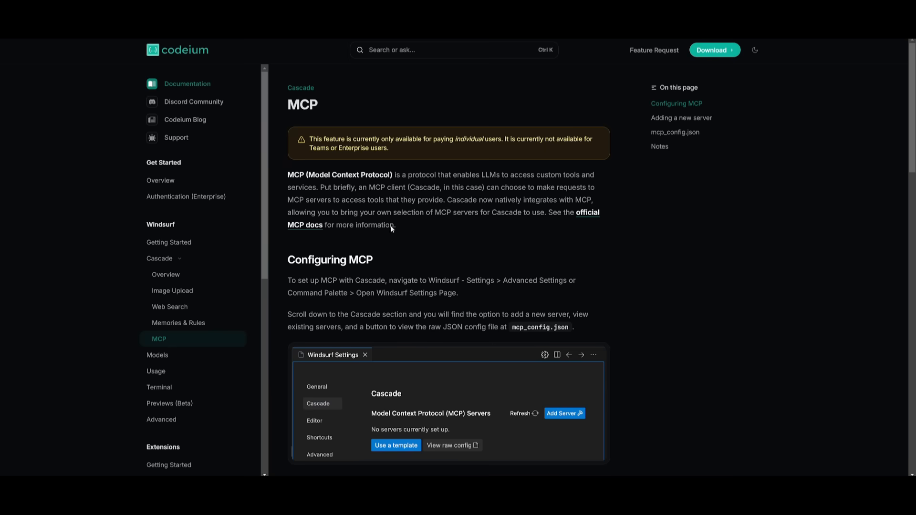
- Scroll the Codeium MCP docs down to the Configuring MCP section
scroll(down, 3)
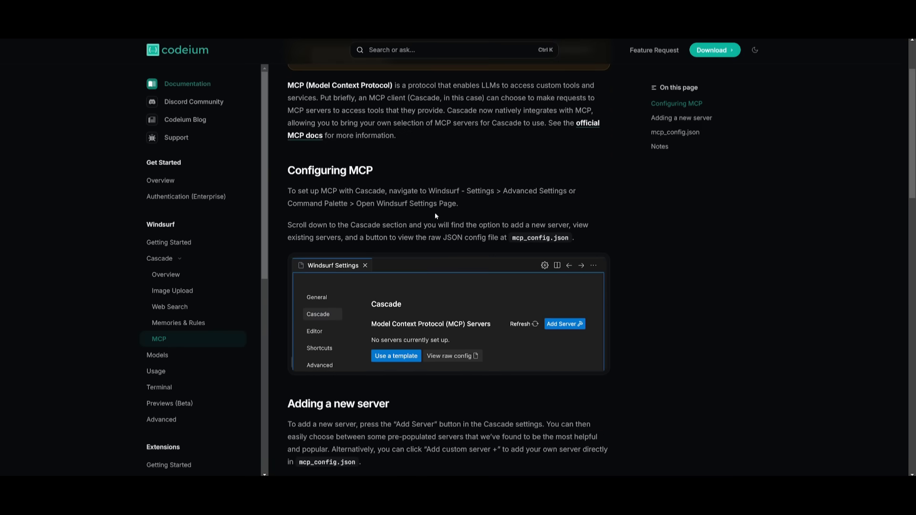
scroll(down, 3)
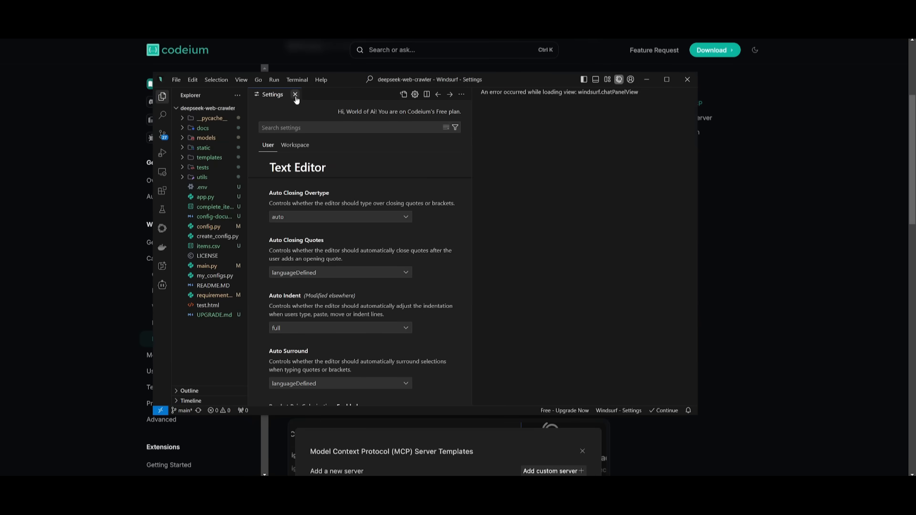
- Close the stray Windsurf Settings and scroll to 'Adding a new server' with its templates screenshot
click(294, 94)
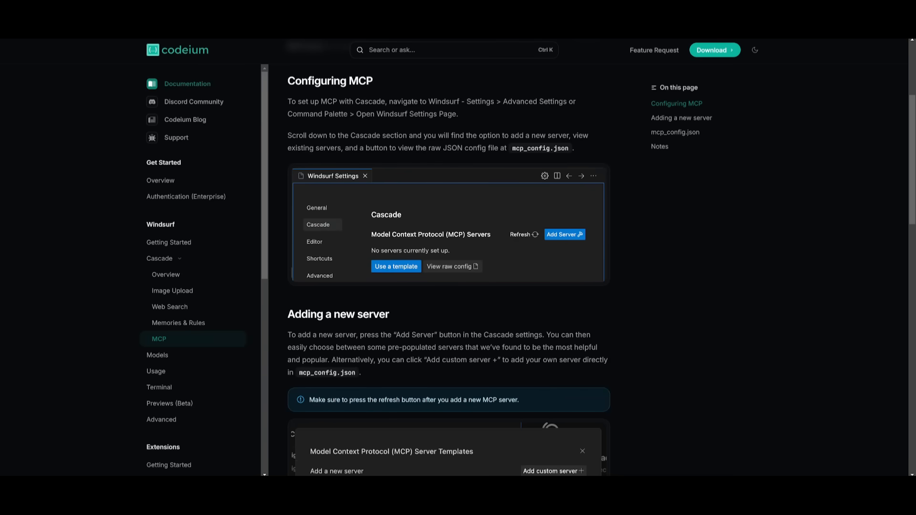
scroll(down, 3)
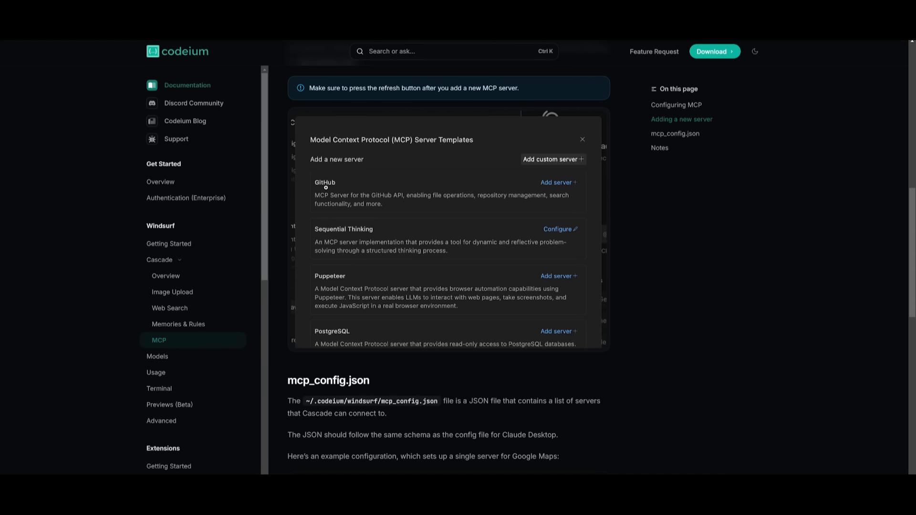
mouse_move(302, 329)
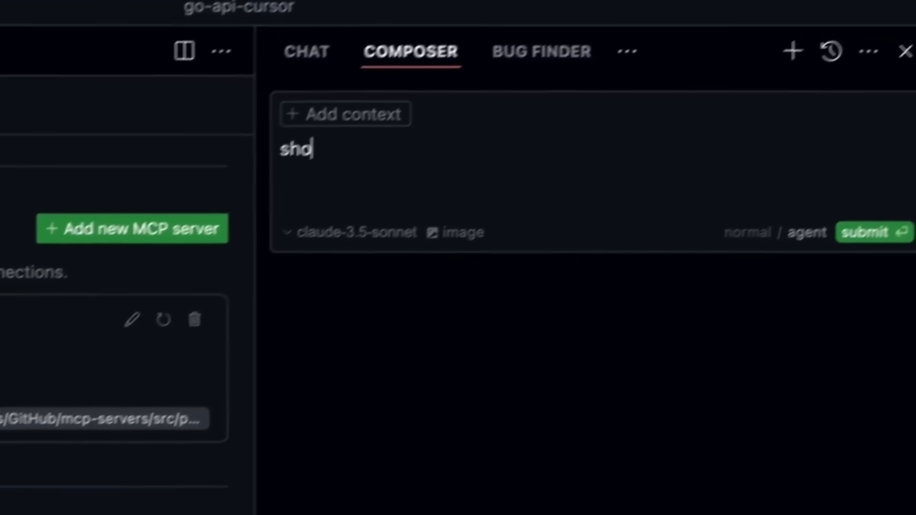
- Write the Composer prompt 'show all the data in the jobs'
text(show all the data)
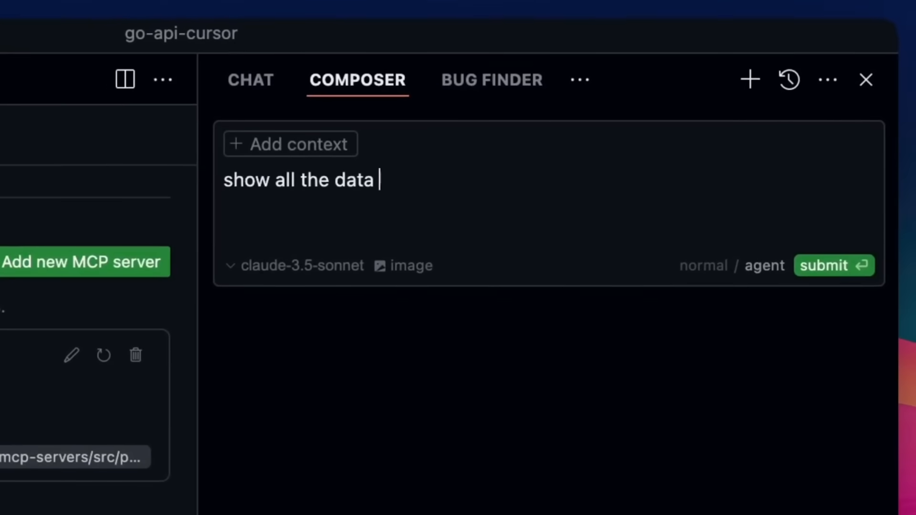
text(in the jobs)
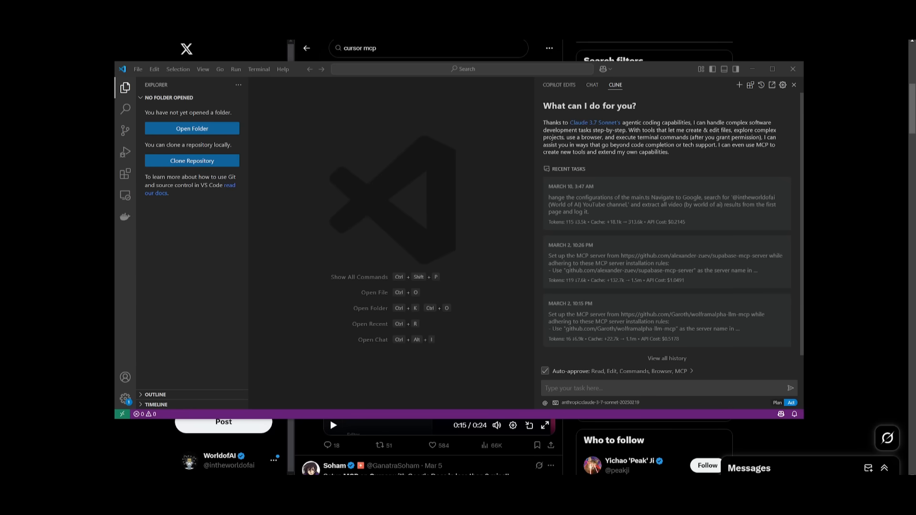
mouse_move(590, 176)
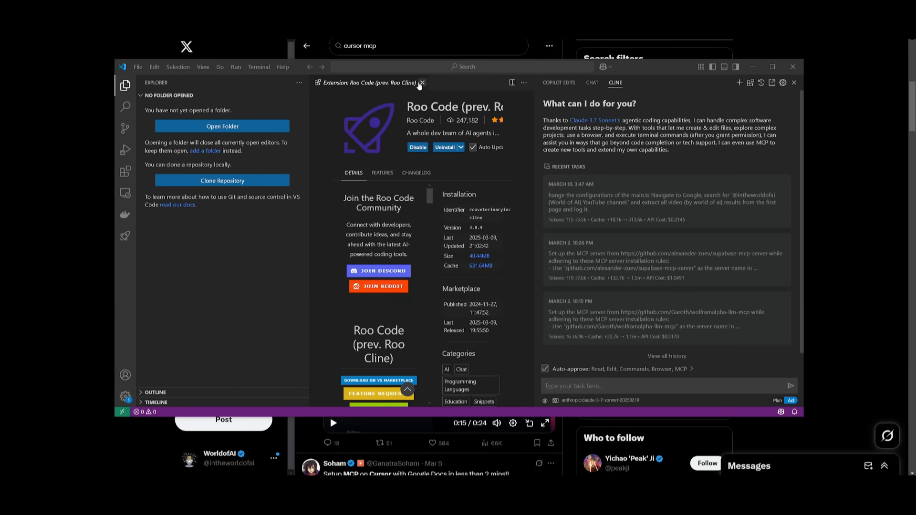
- Close the Roo Code extension details and show Cline's MCP Servers marketplace
click(422, 83)
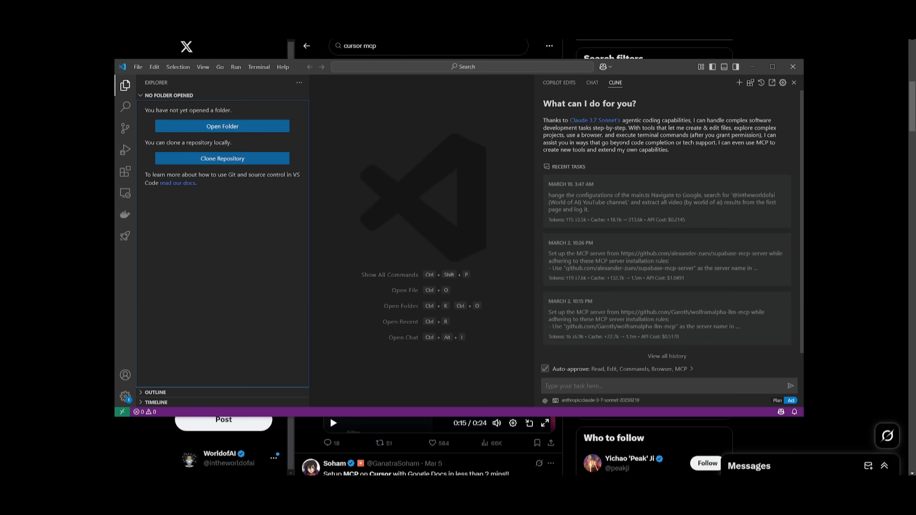
mouse_move(622, 167)
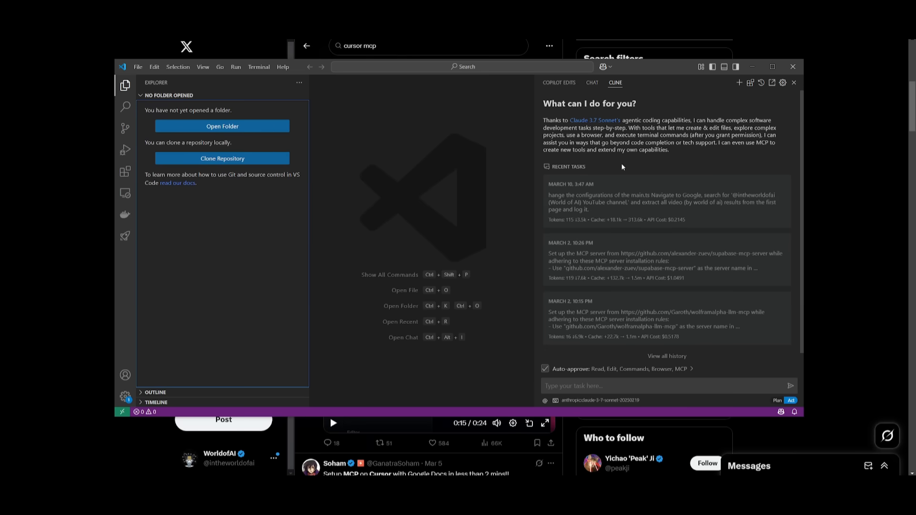
click(750, 83)
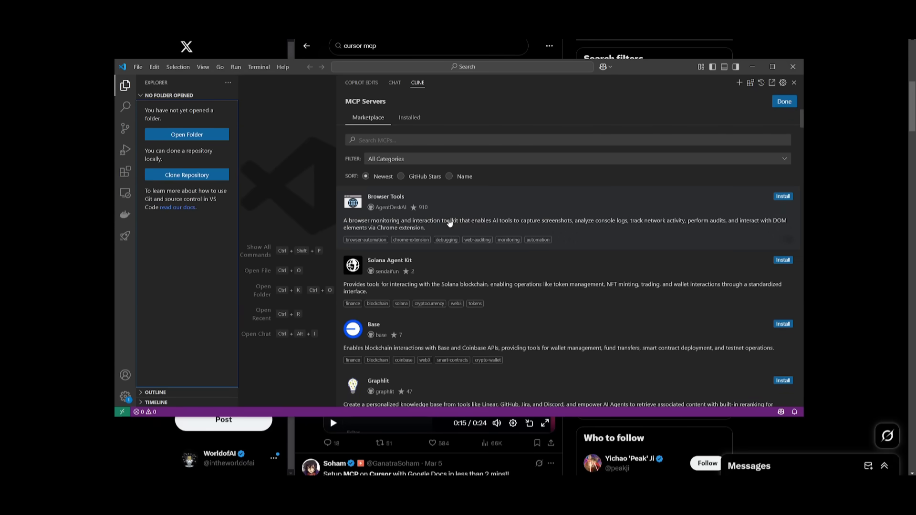
scroll(down, 3)
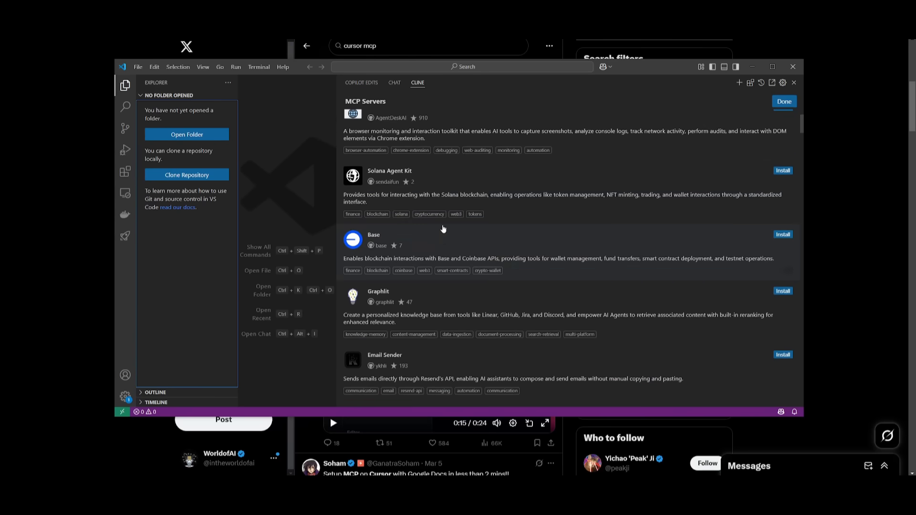
scroll(down, 3)
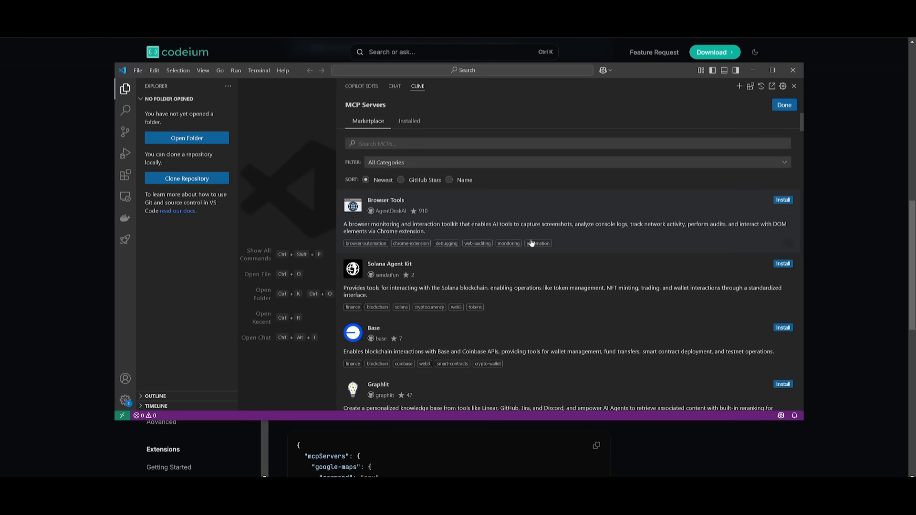
click(575, 163)
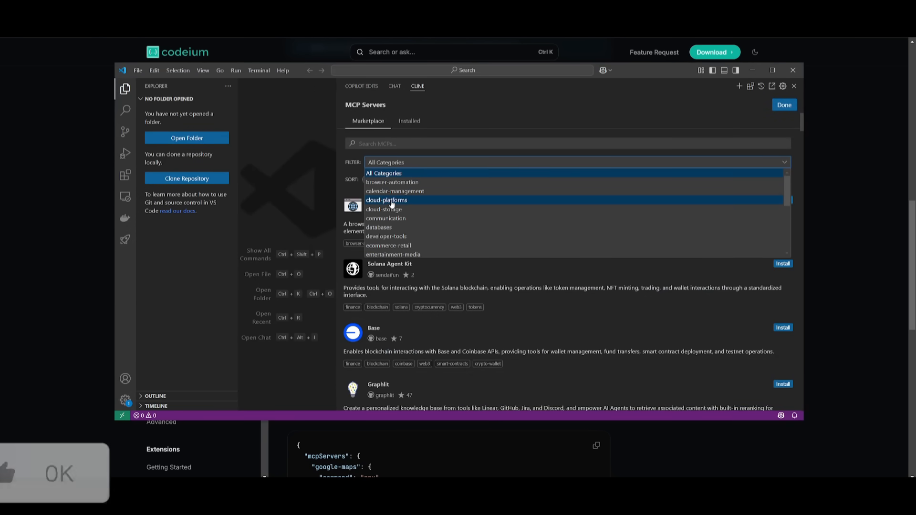
scroll(down, 3)
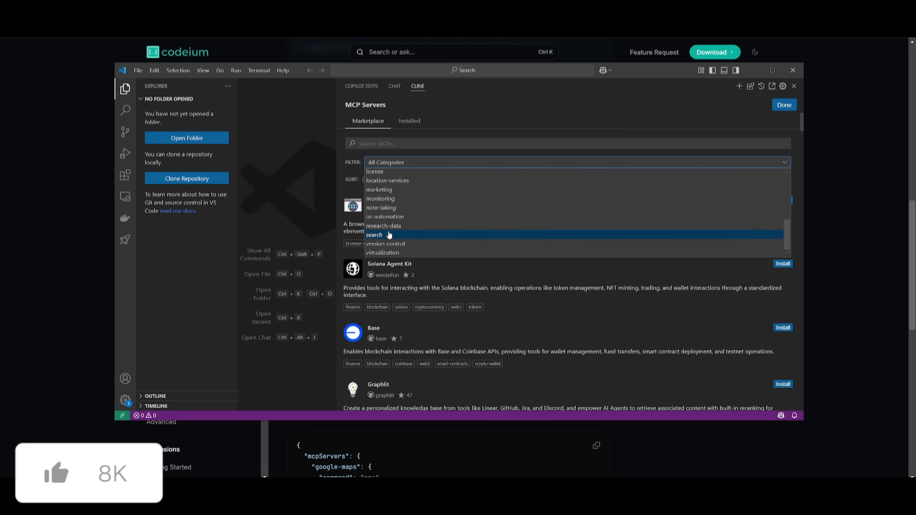
click(409, 120)
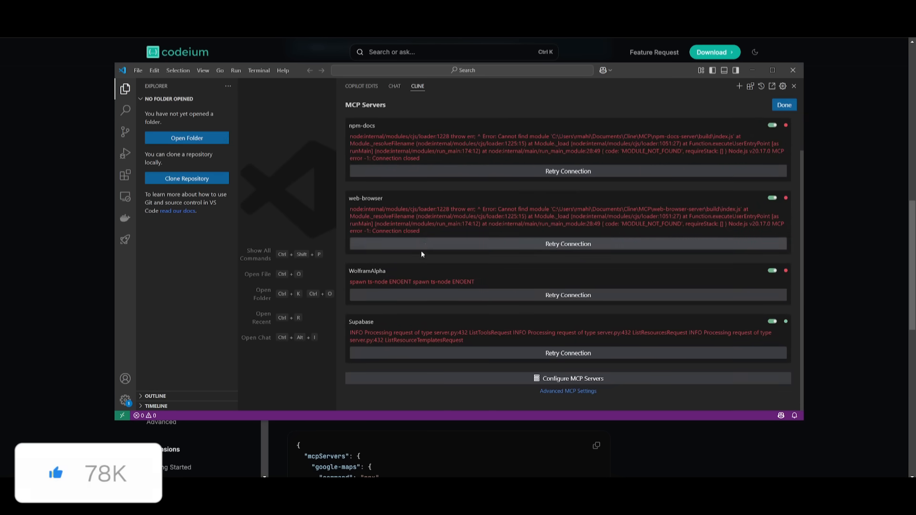
click(367, 121)
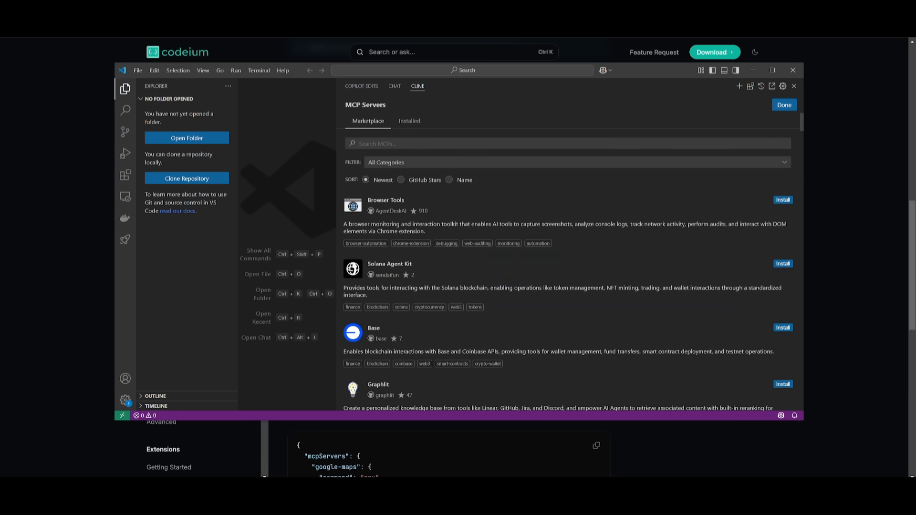
click(125, 175)
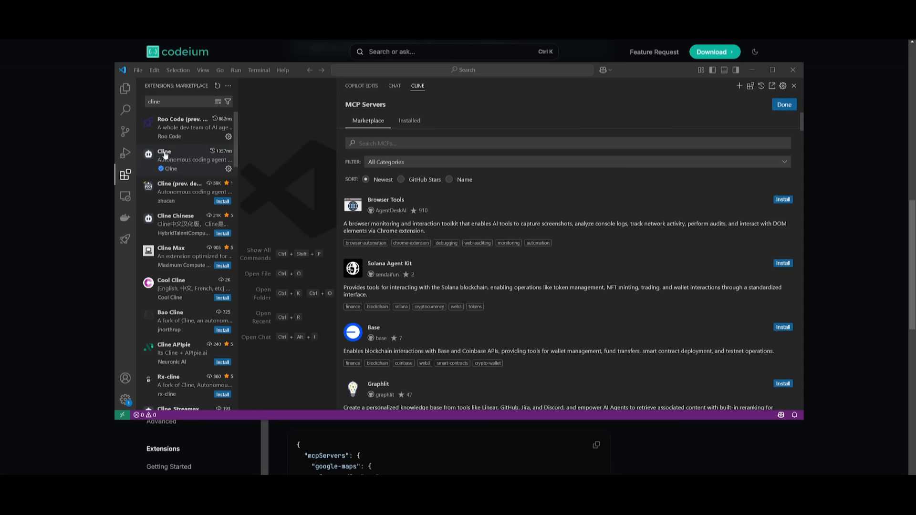
click(181, 159)
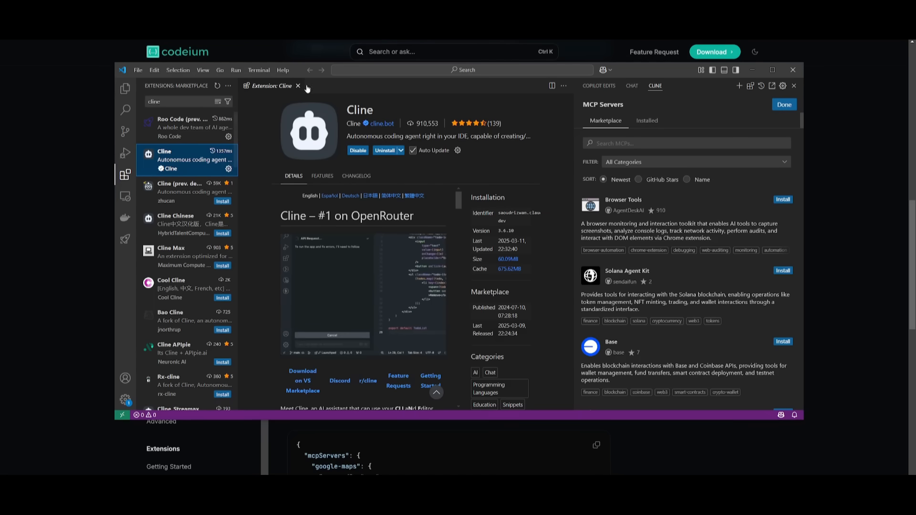
click(297, 86)
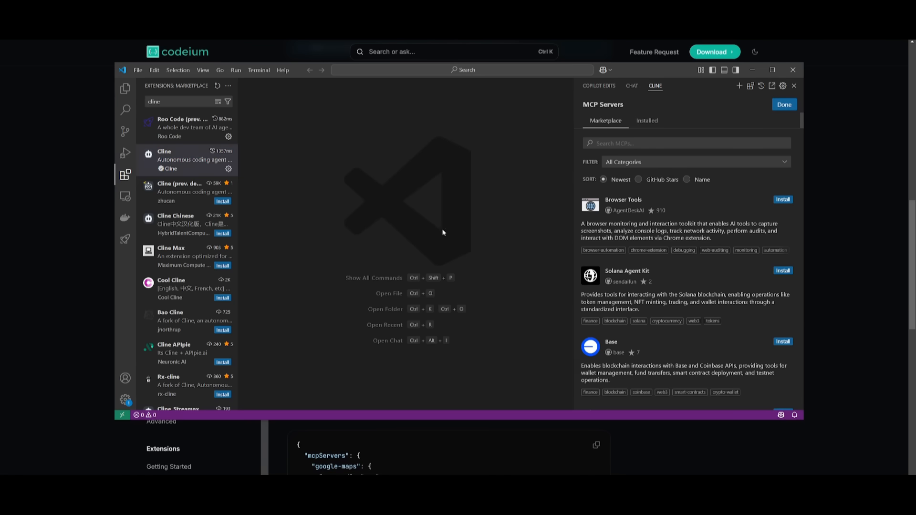
mouse_move(573, 128)
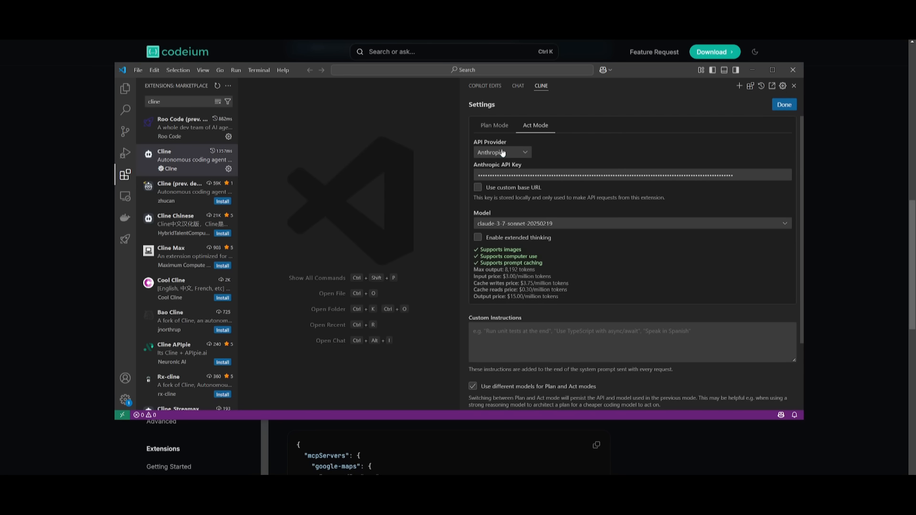
- Switch Cline to the VS Code LM API provider with copilot - claude-3.5-sonnet and confirm with Done
click(502, 152)
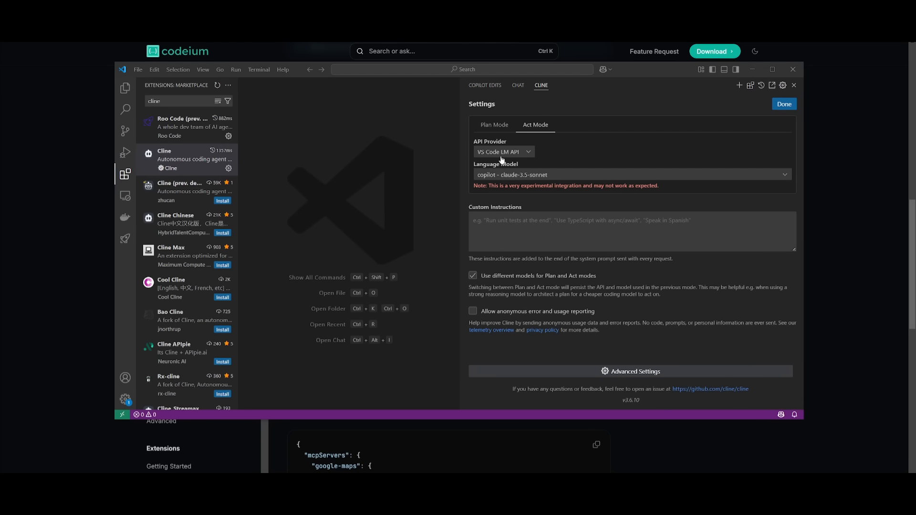
mouse_move(517, 175)
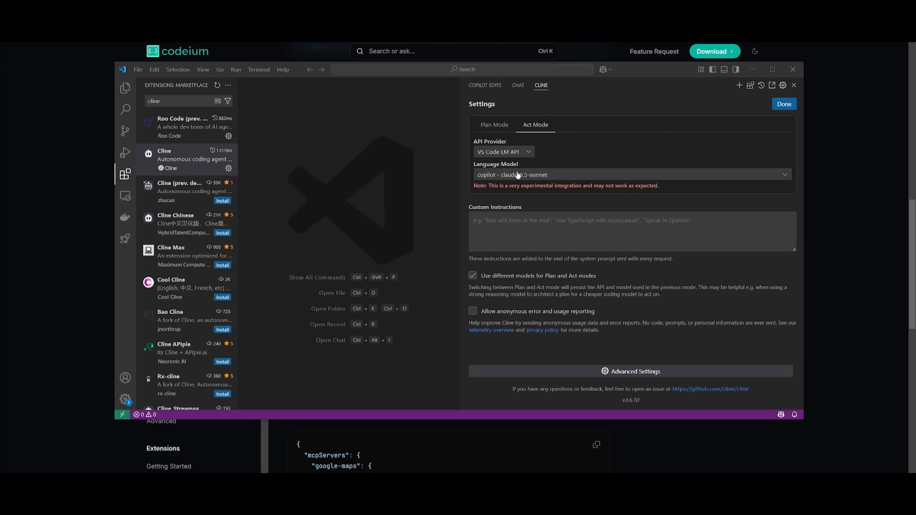
mouse_move(526, 161)
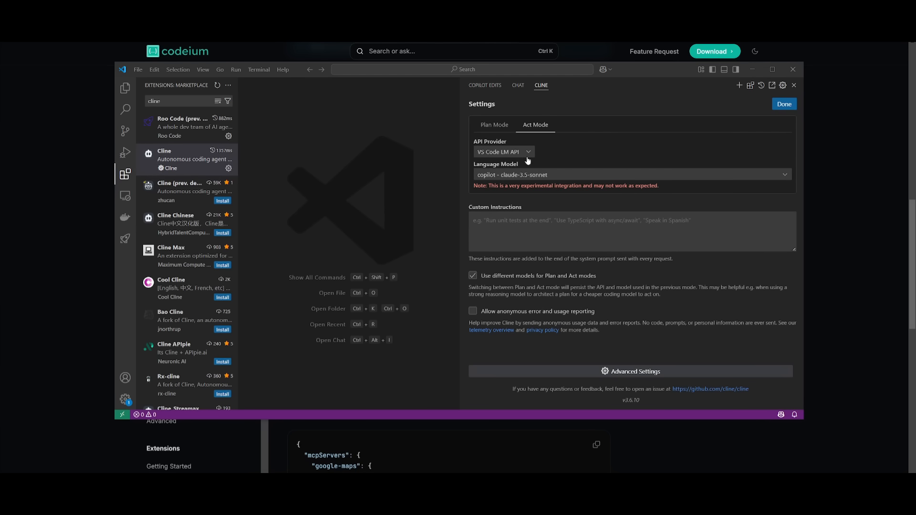
mouse_move(612, 153)
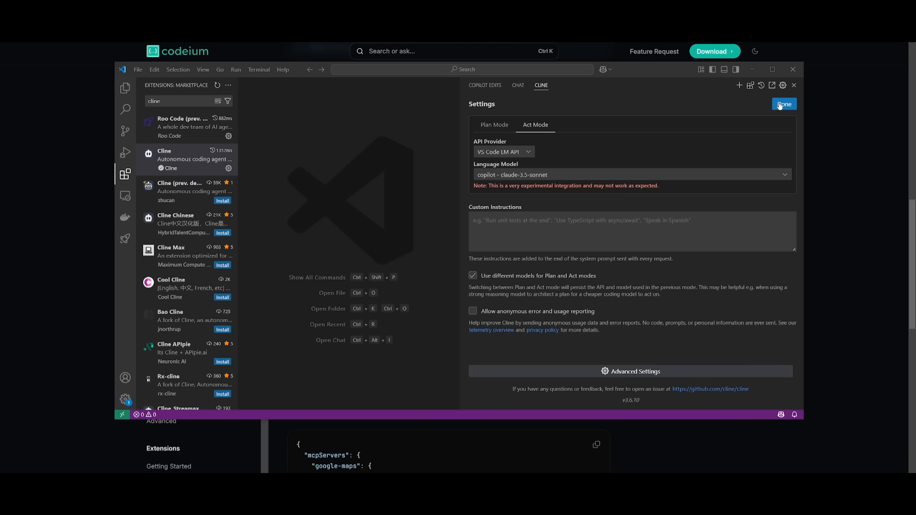
click(784, 104)
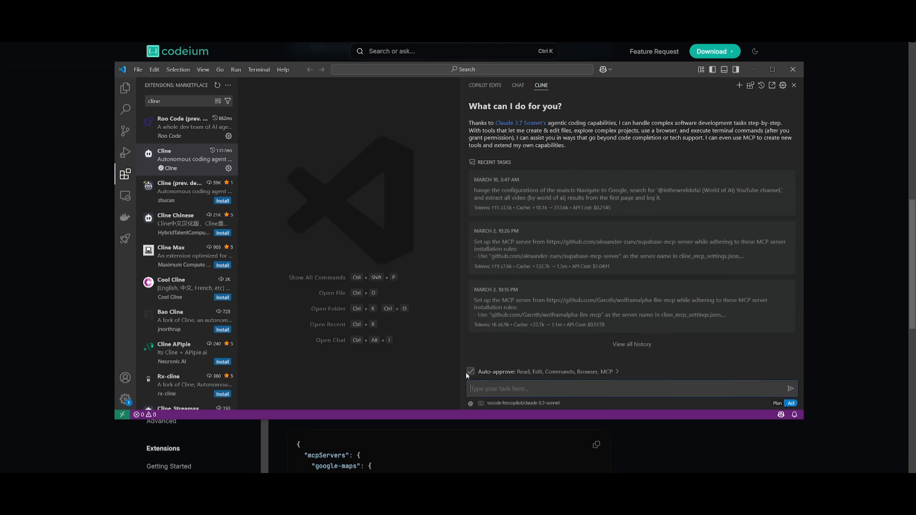
- Ask Cline to create an MCP server extracting Node.js documentation to retrieve file content
click(630, 389)
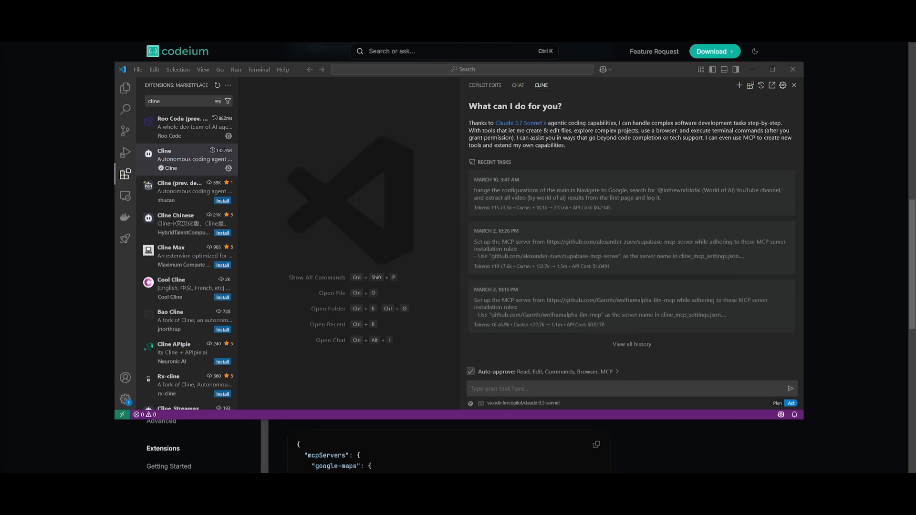
text(create an mcp server to extractthe documentation from node.js to retrieve file contents or metadata (like titles or summaries) when queried.)
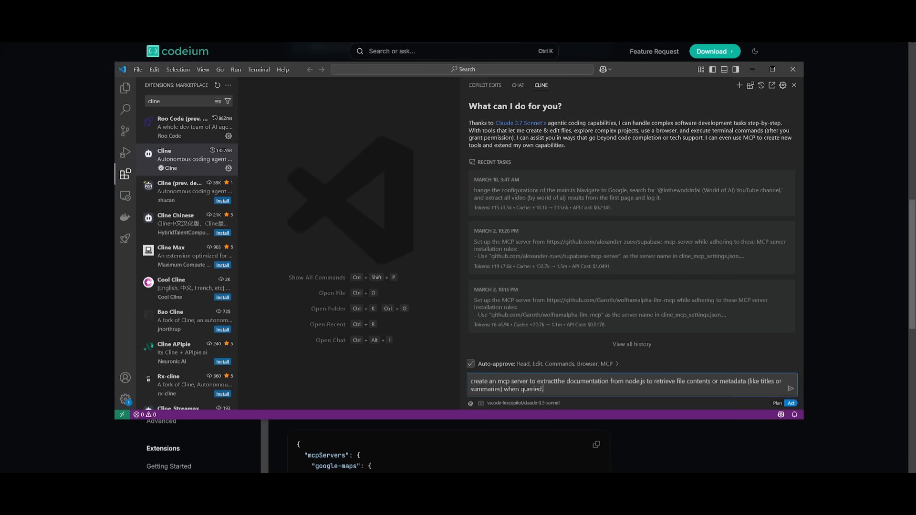
click(791, 389)
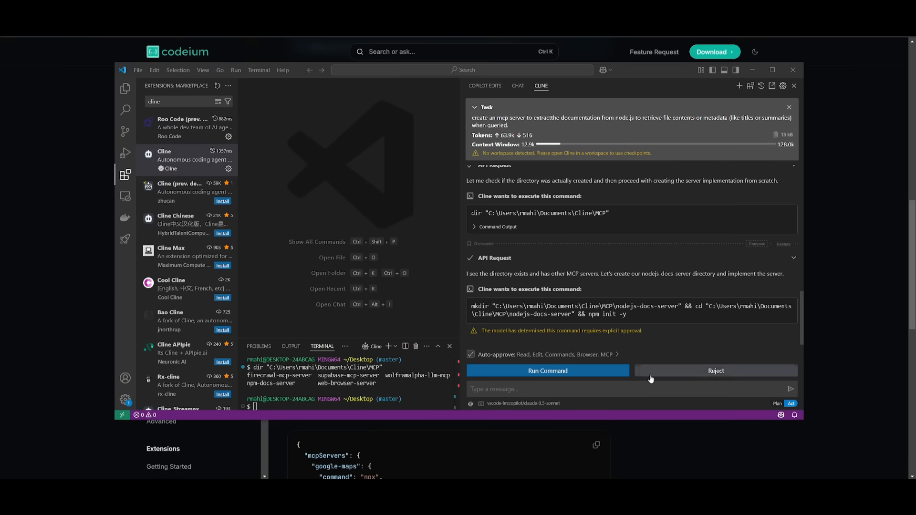
- Approve the mkdir project-folder command and the npm install of the server's dependencies
click(546, 370)
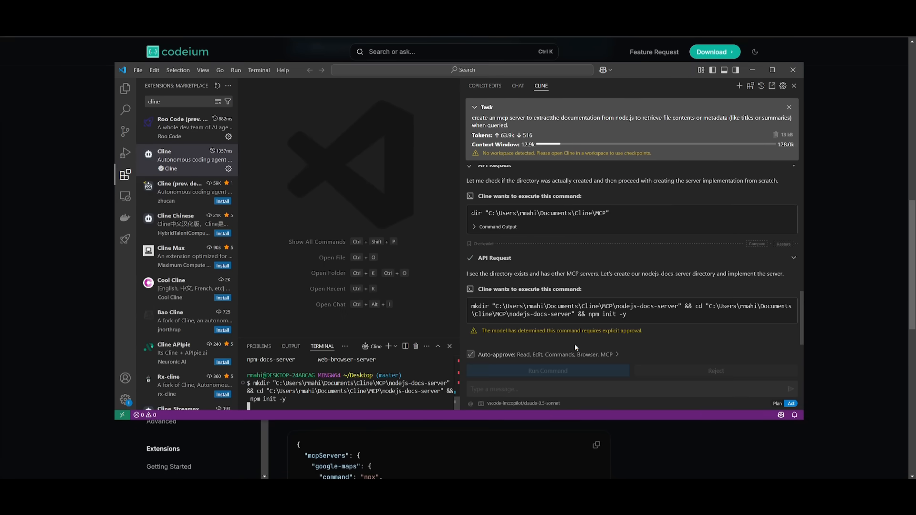
click(547, 371)
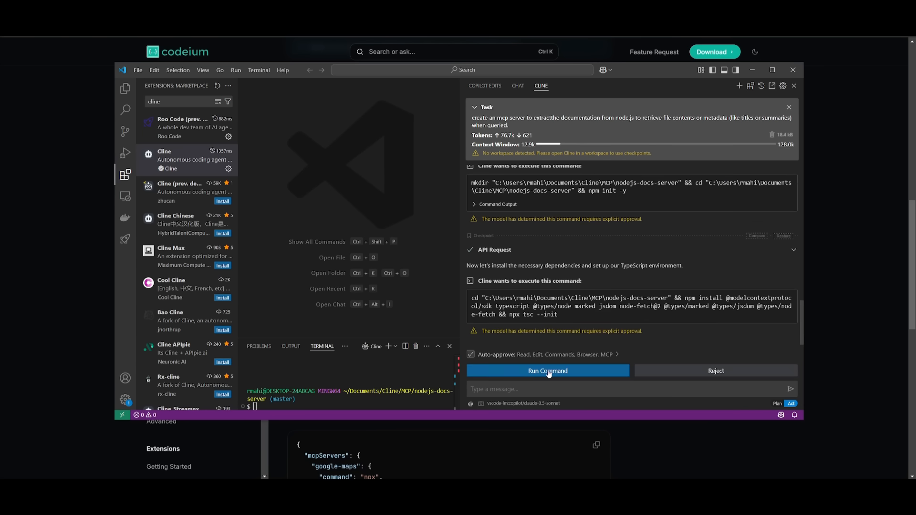
click(547, 370)
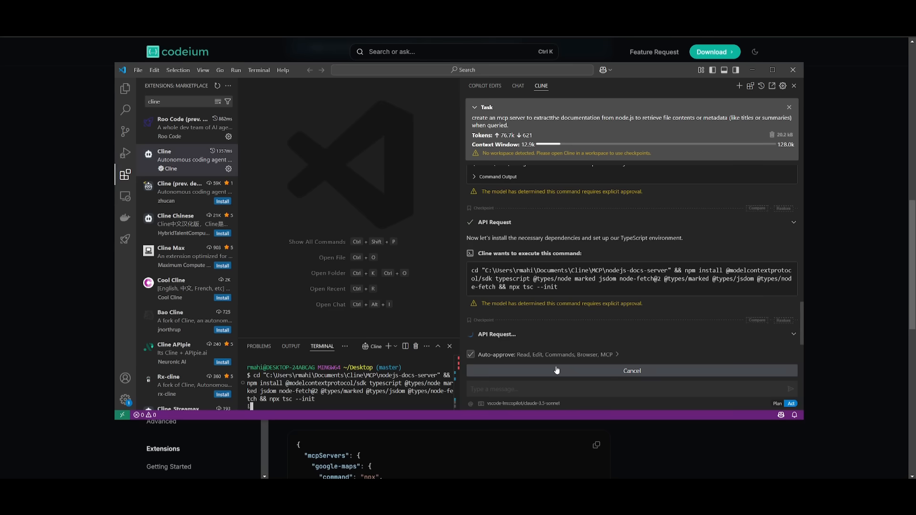
mouse_move(568, 348)
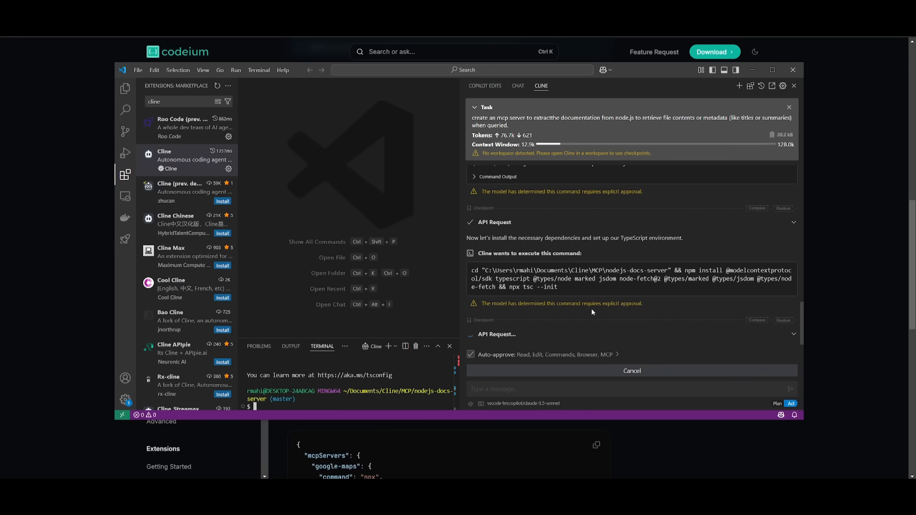
mouse_move(516, 251)
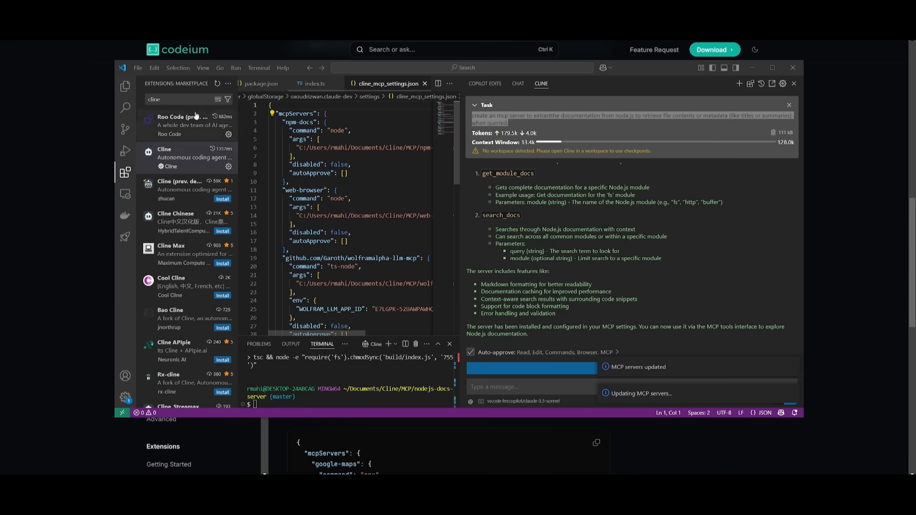
- Show the installed nodejs-docs server in Cline's MCP list, expanded to reveal get_module_docs and search_docs
click(125, 86)
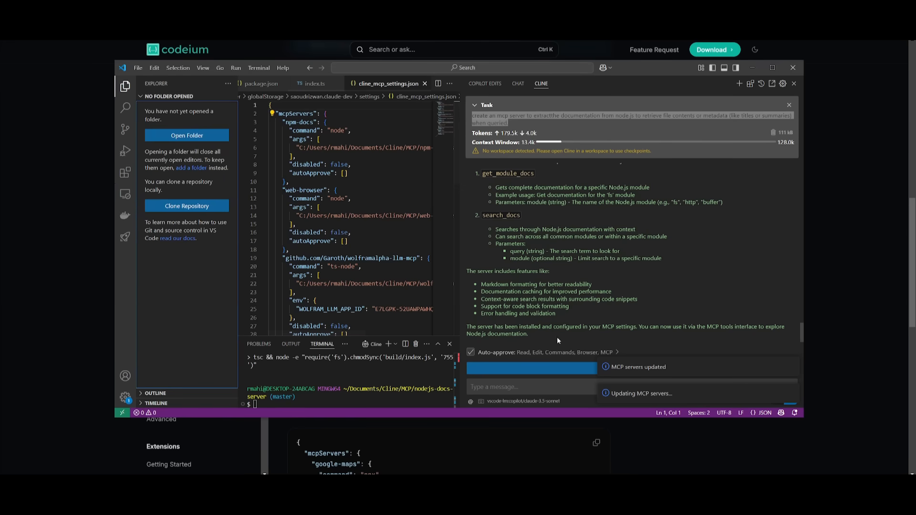
click(751, 83)
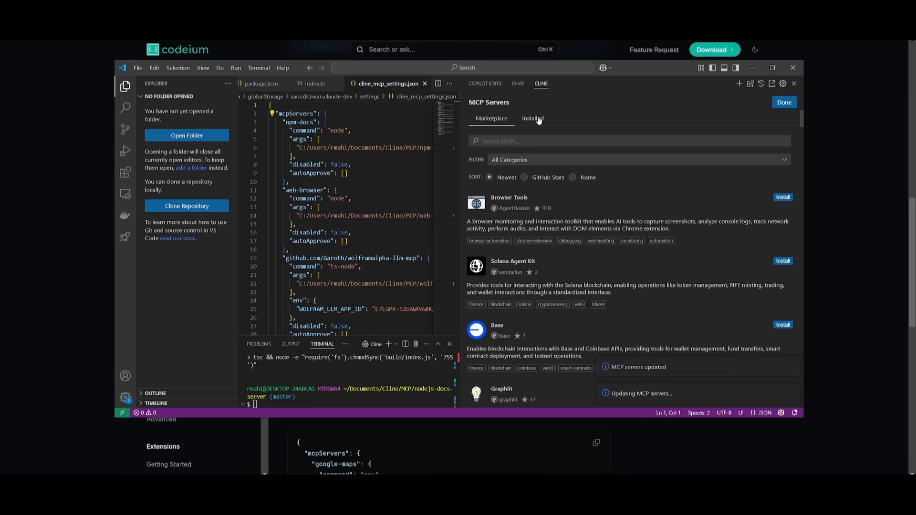
click(531, 119)
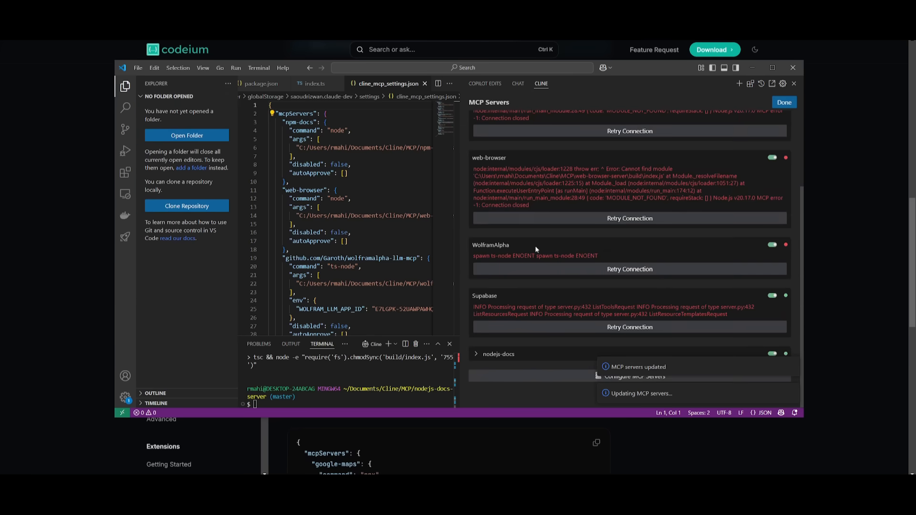
mouse_move(840, 362)
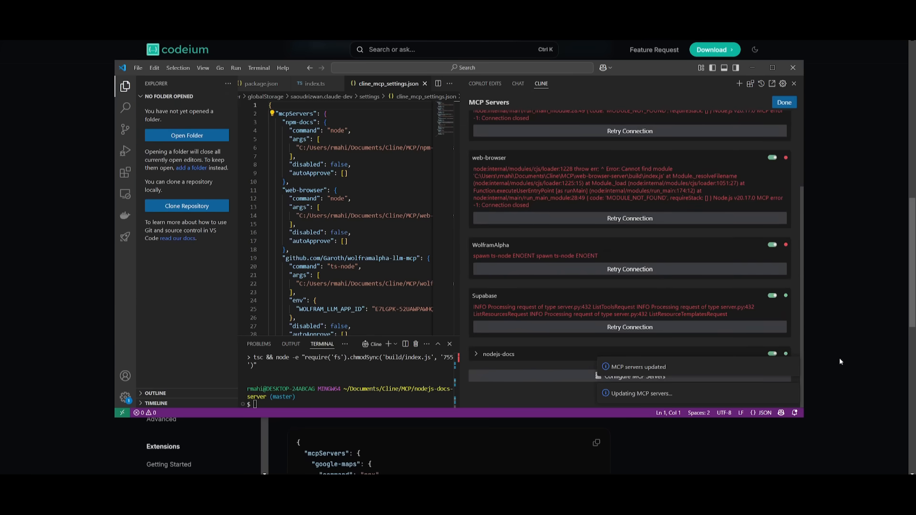
click(498, 353)
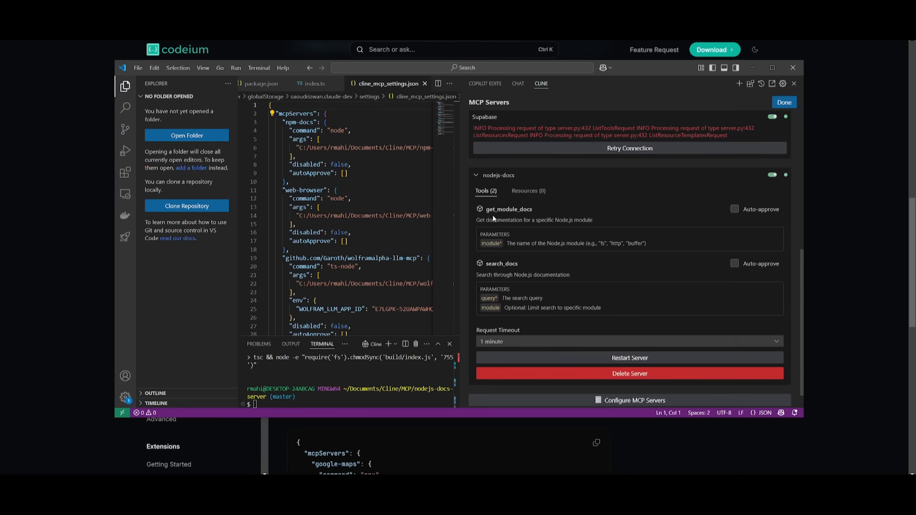
mouse_move(538, 217)
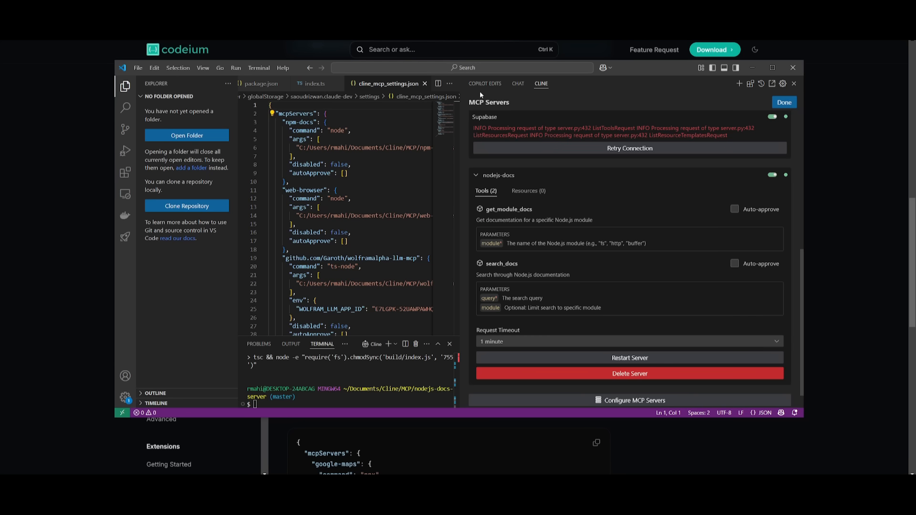
click(517, 83)
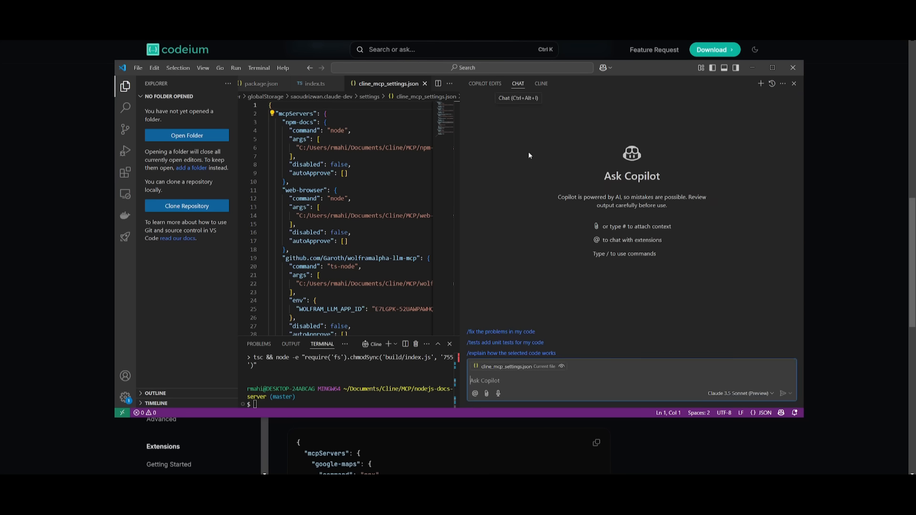
click(541, 83)
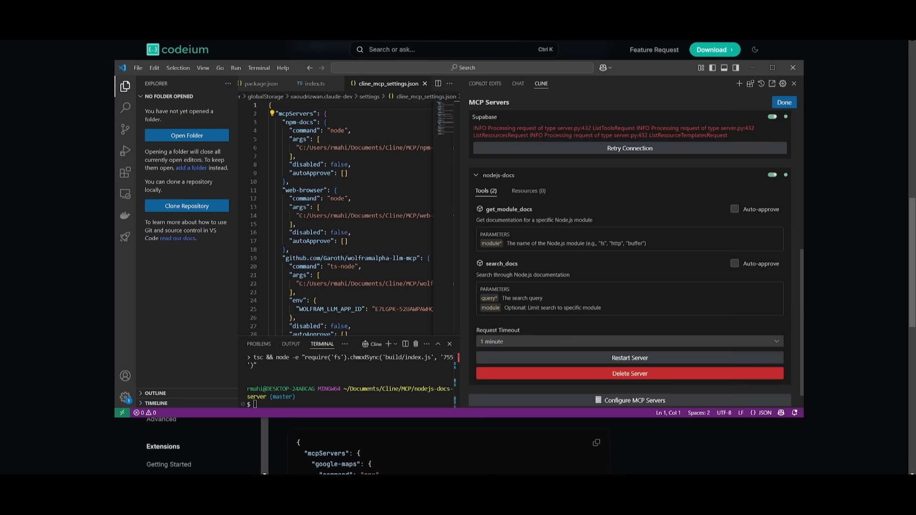
- Ask Cline 'Can you show me the content of the fs module documentation?' and allow the nodejs-docs fetch
click(784, 102)
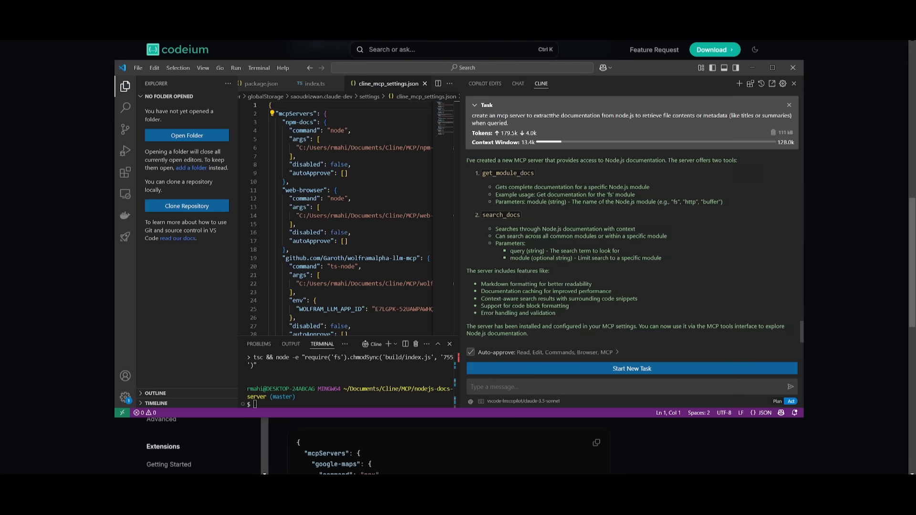
text(Can you show me the content of the fs module documentation?)
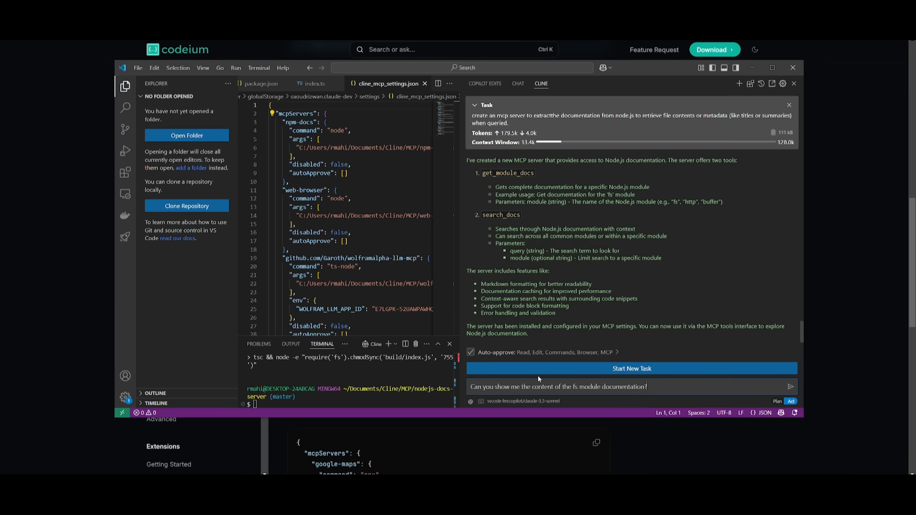
click(790, 386)
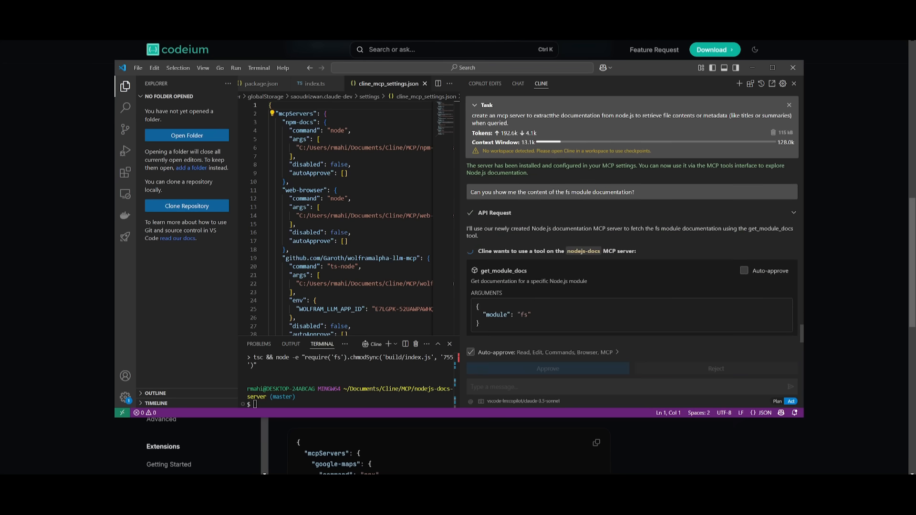
click(547, 368)
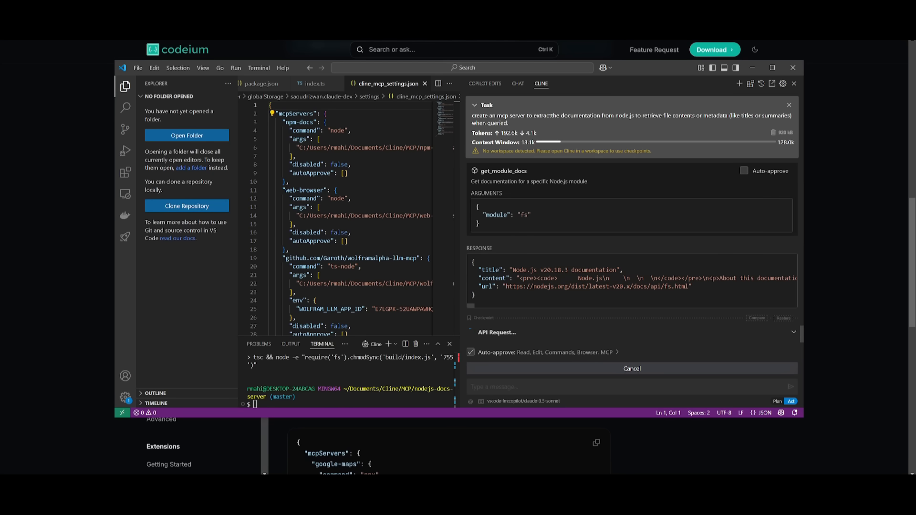
mouse_move(671, 298)
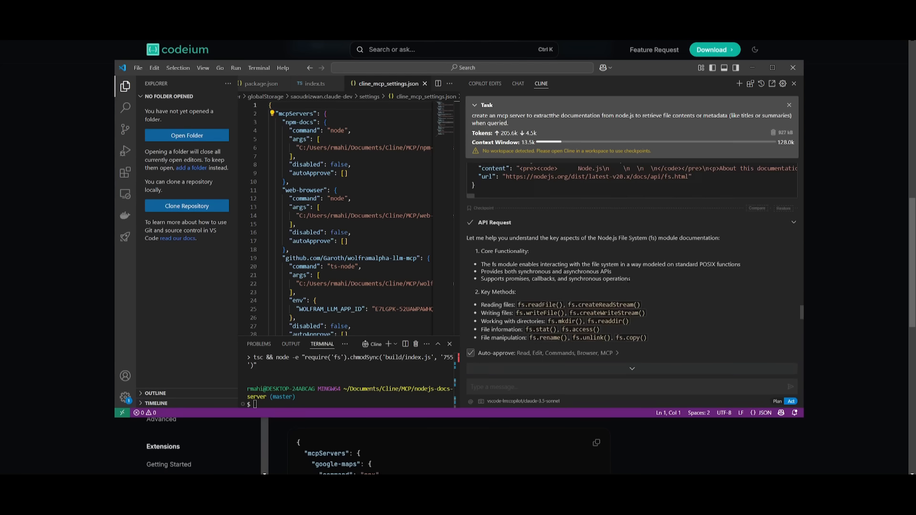
scroll(down, 3)
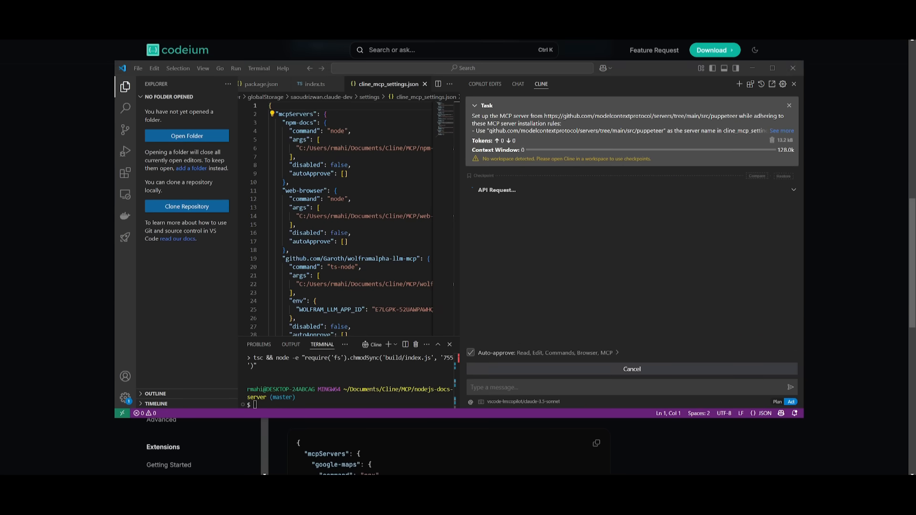
- Filter Cline's MCP marketplace to browser-automation servers such as Puppeteer and Playwright
click(753, 84)
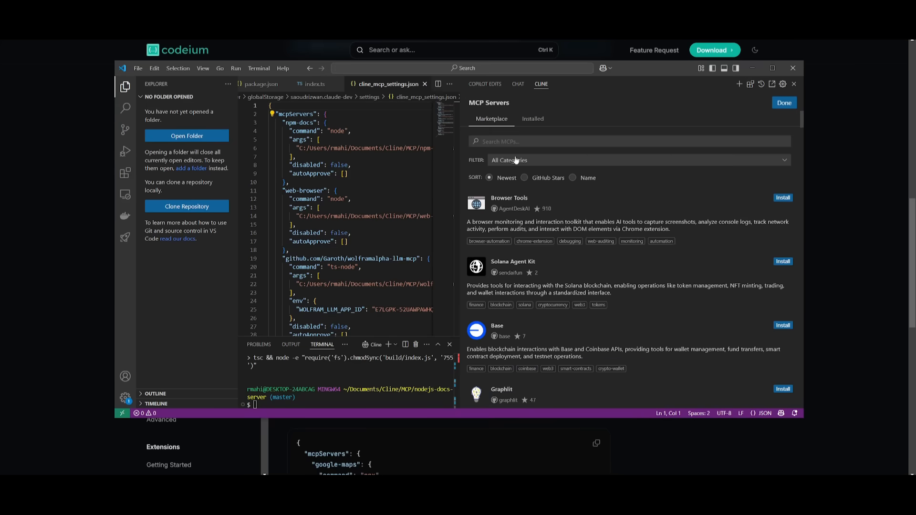
click(489, 241)
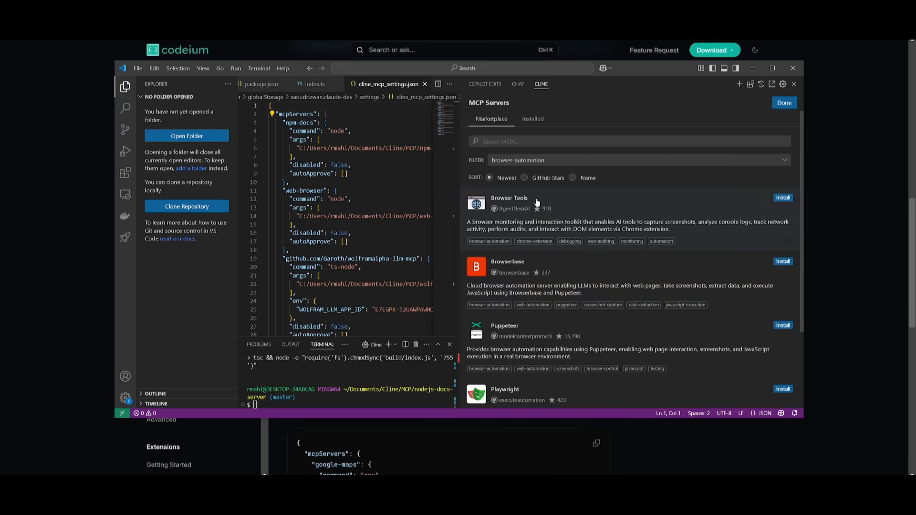
mouse_move(527, 357)
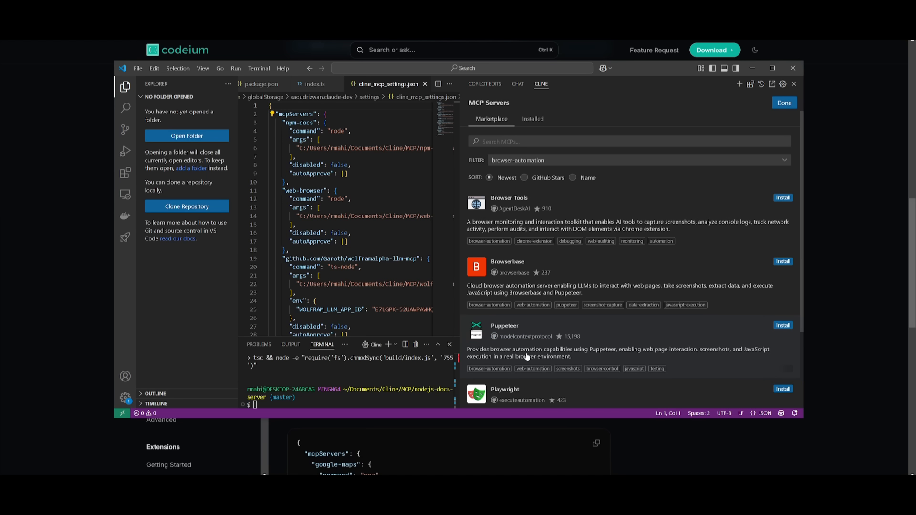
mouse_move(525, 332)
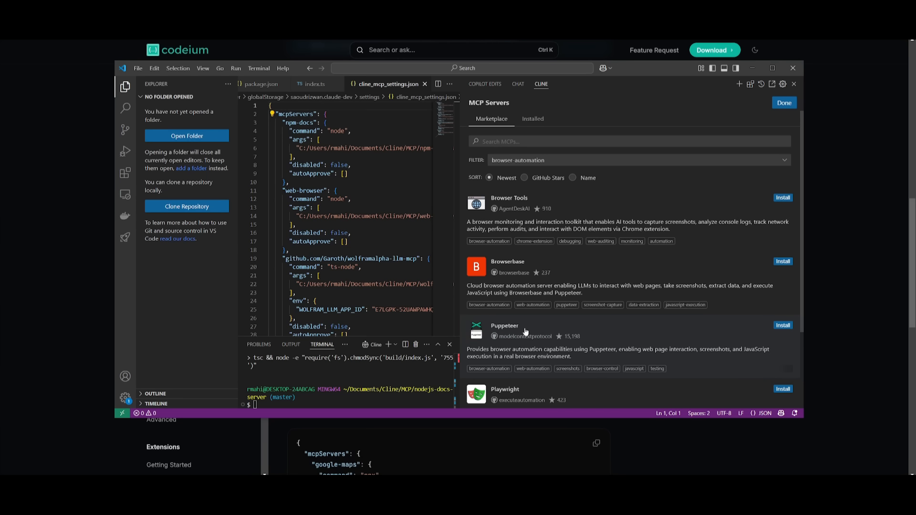
mouse_move(570, 359)
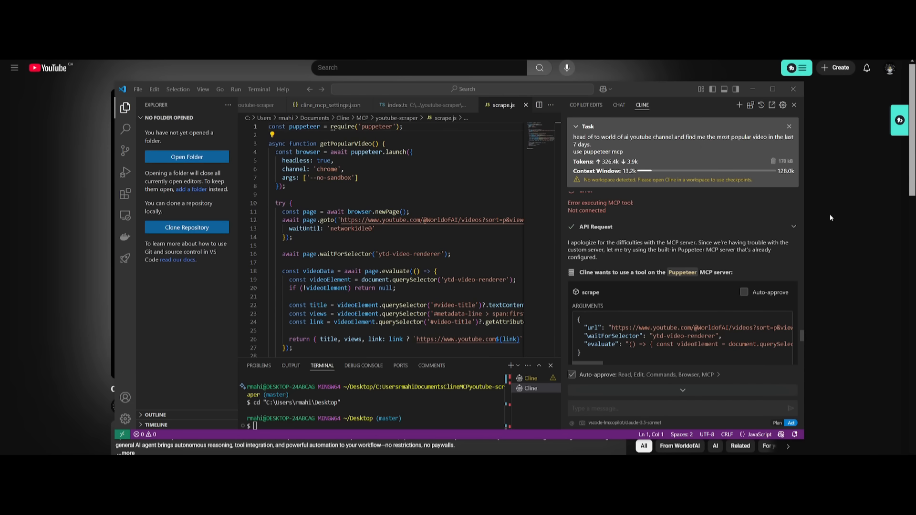
mouse_move(606, 319)
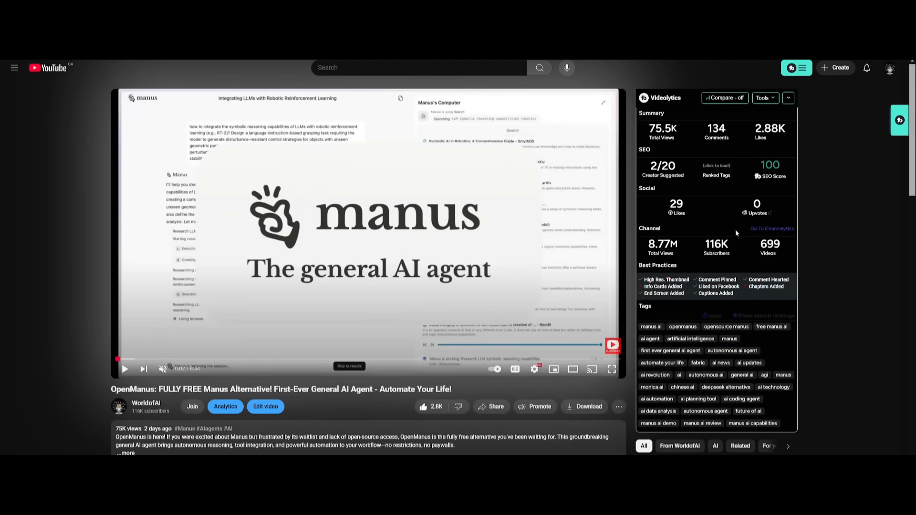
mouse_move(259, 229)
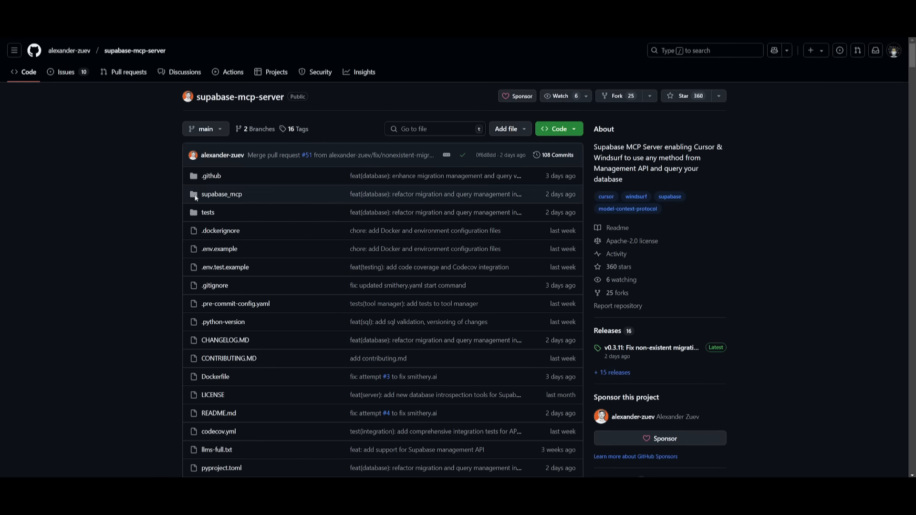
- Read down the supabase-mcp-server README through key features to the Step 1 Installation section
scroll(down, 3)
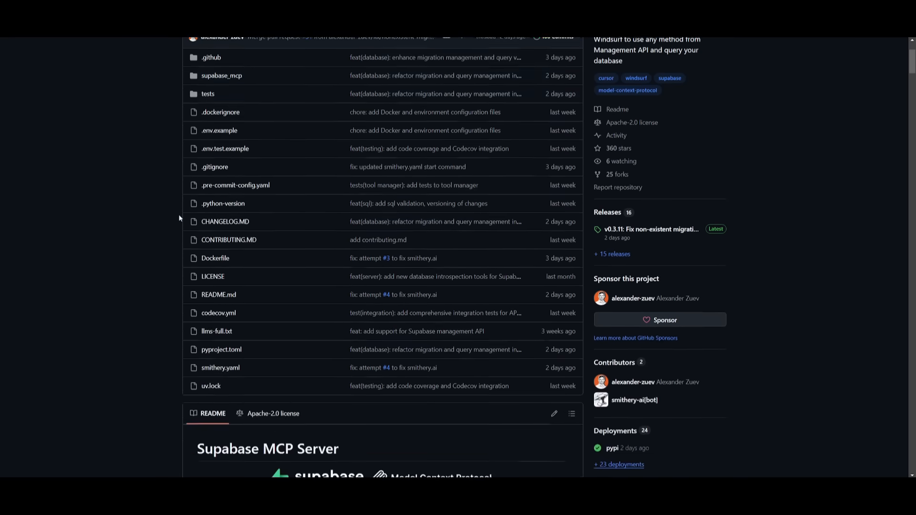
scroll(down, 3)
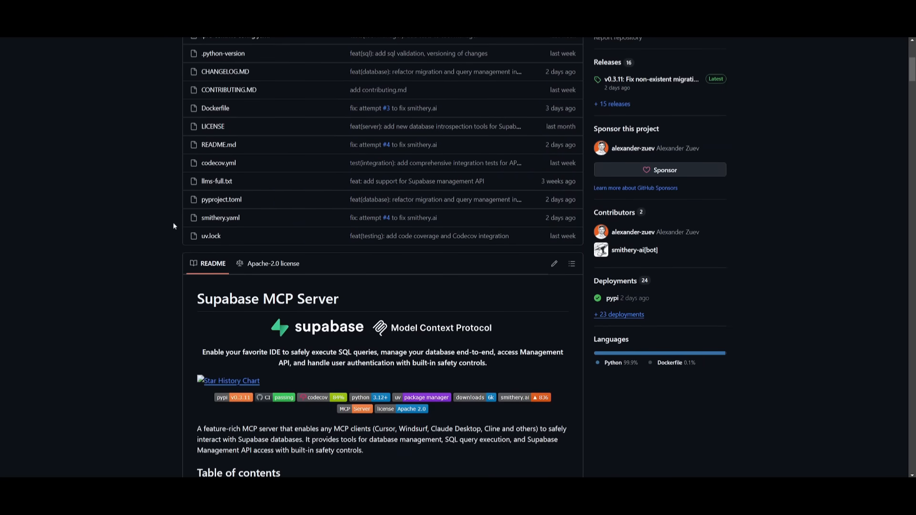
scroll(down, 3)
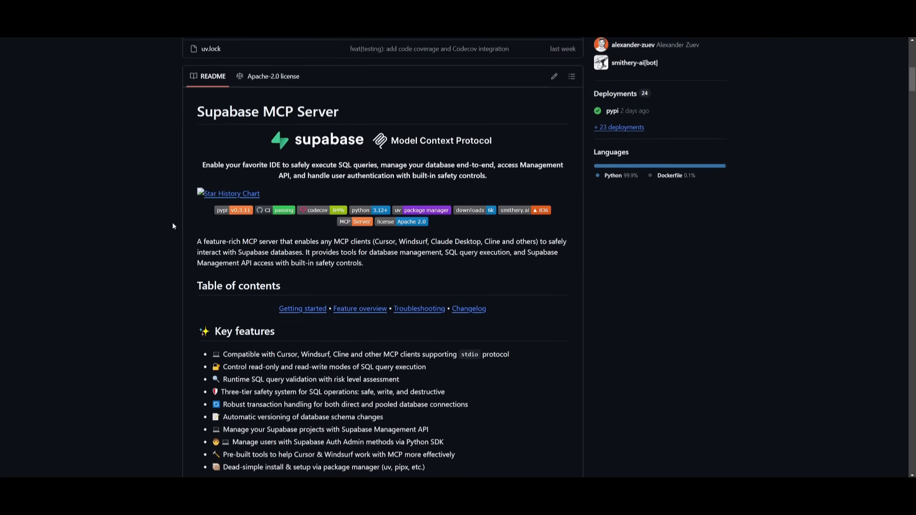
scroll(down, 3)
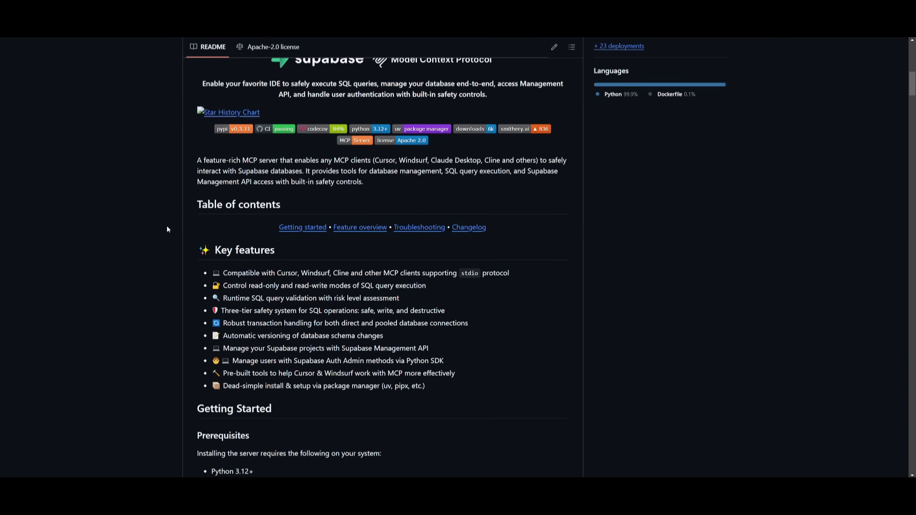
scroll(down, 3)
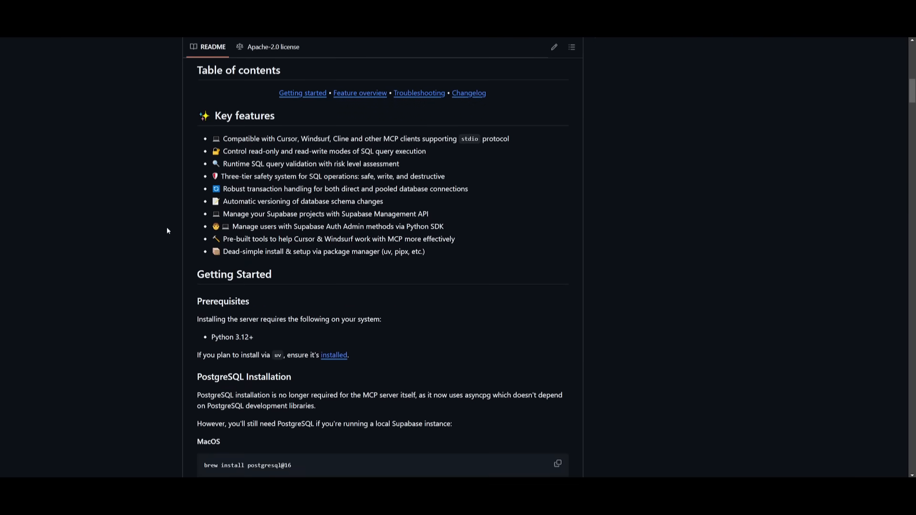
scroll(down, 3)
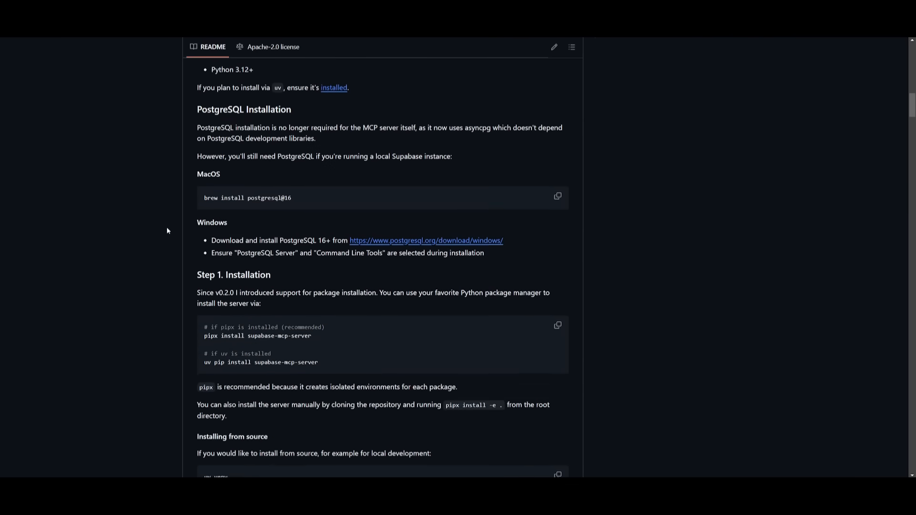
scroll(down, 3)
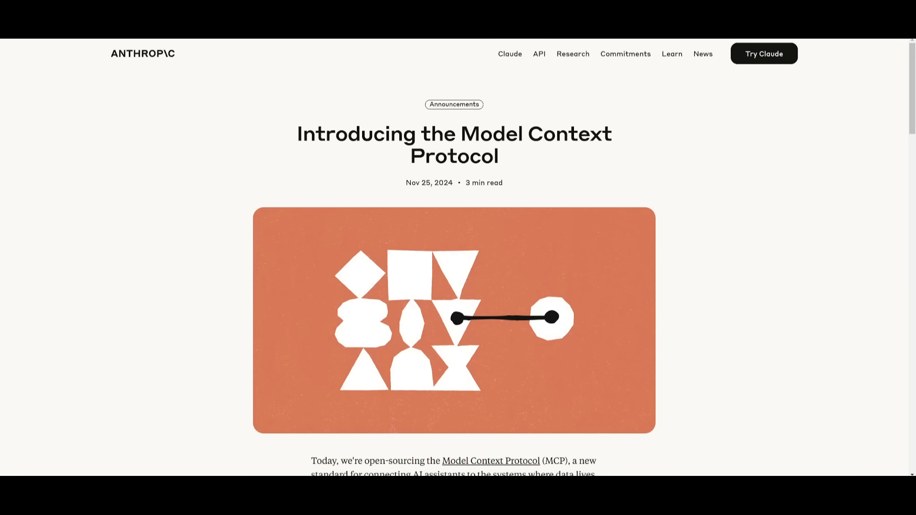
mouse_move(240, 210)
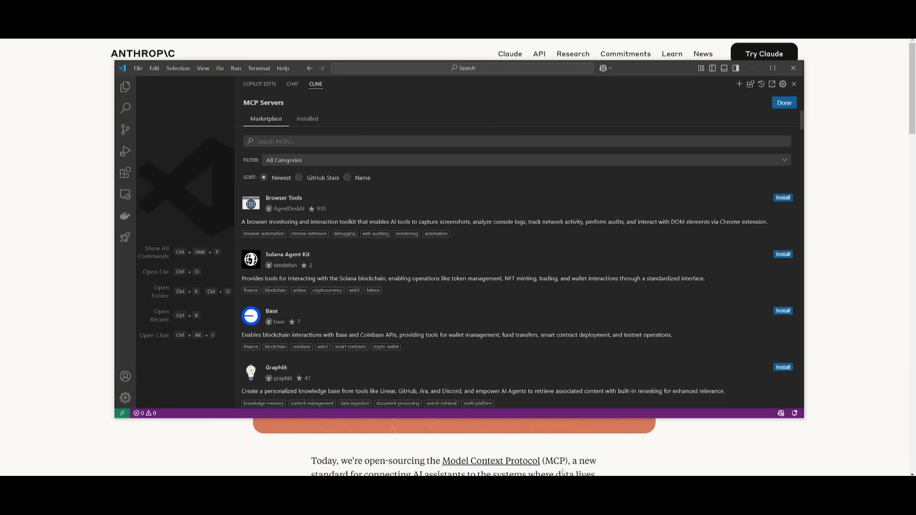
- Scroll the All Categories marketplace list past Supabase, SQLite, JetBrains IDE and GitLab servers
scroll(down, 3)
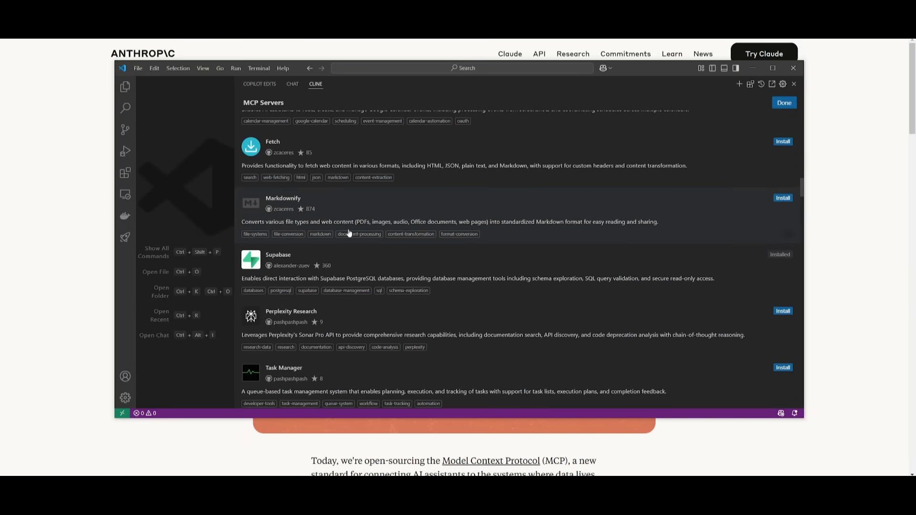
scroll(down, 3)
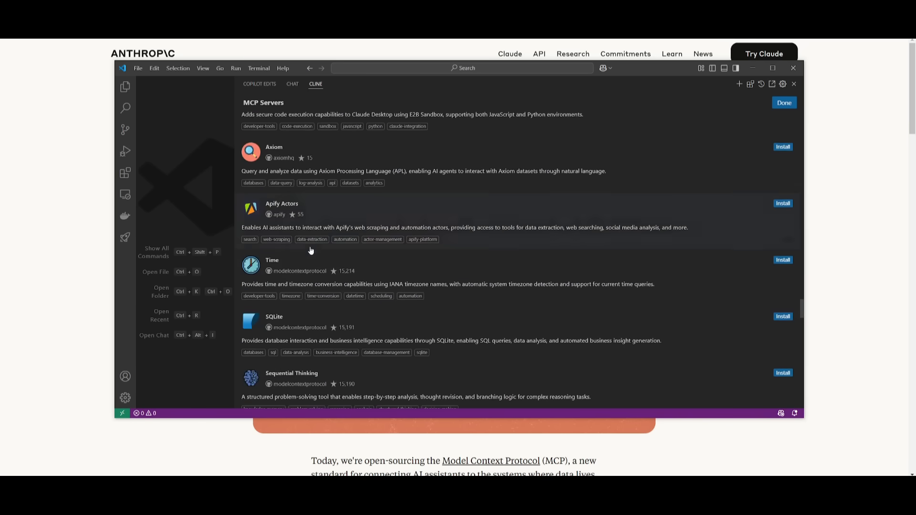
scroll(down, 3)
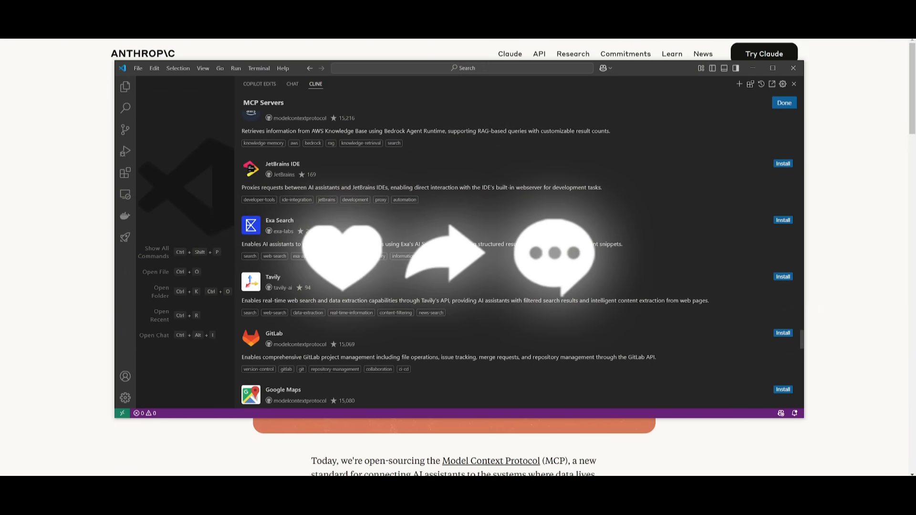
mouse_move(84, 160)
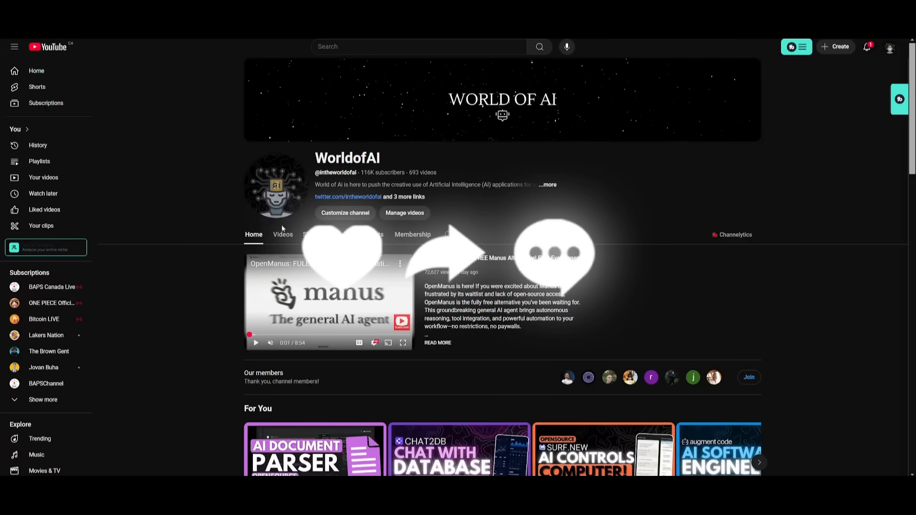
- Browse the WorldofAI channel's Videos grid down to older AI coding and agent uploads
click(283, 234)
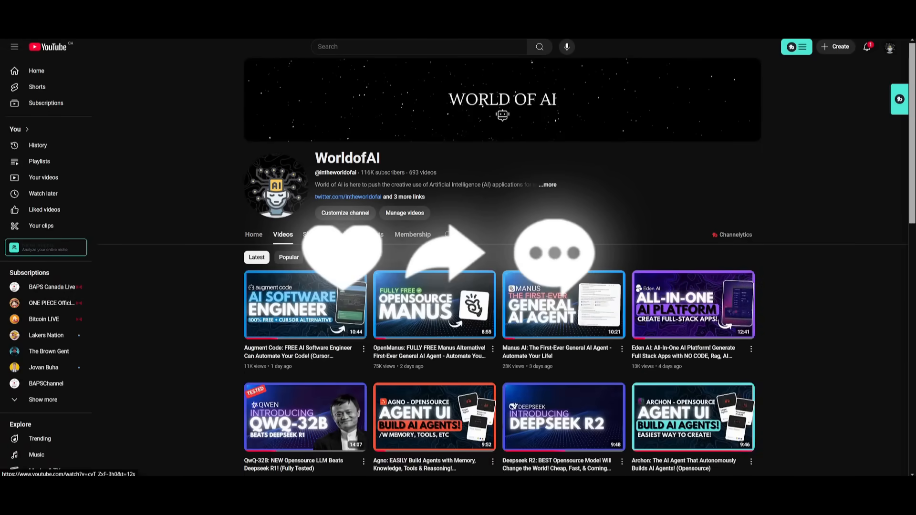
scroll(down, 3)
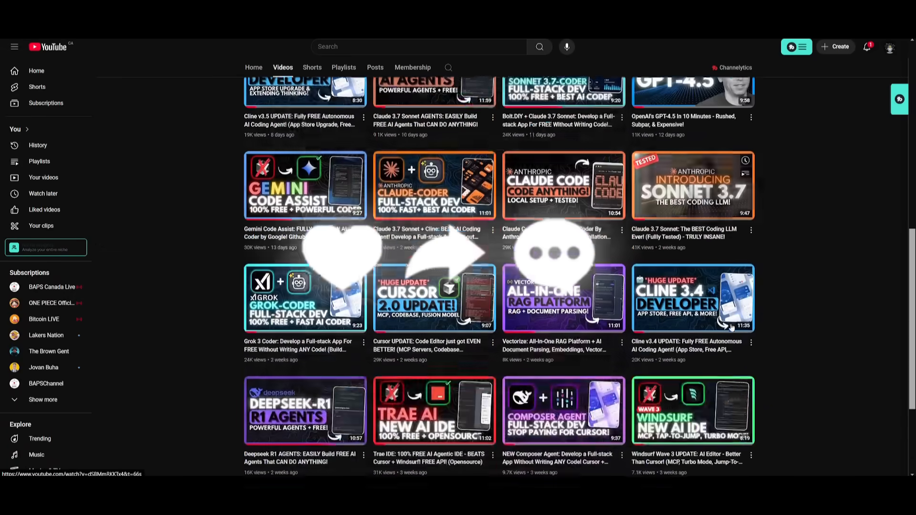
scroll(down, 3)
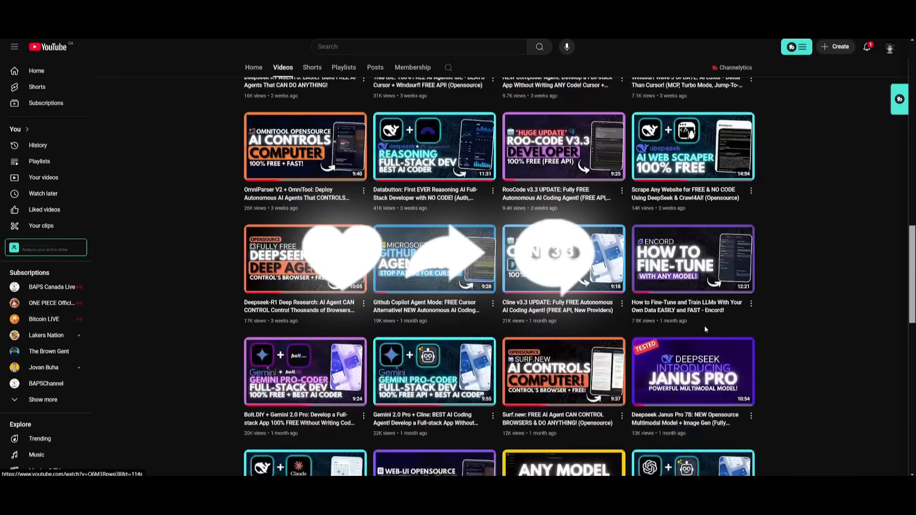
scroll(down, 3)
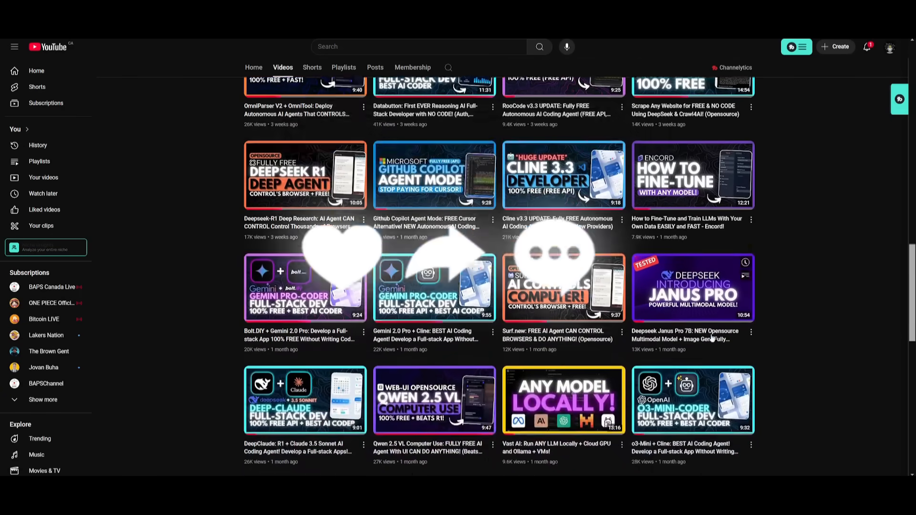
scroll(down, 3)
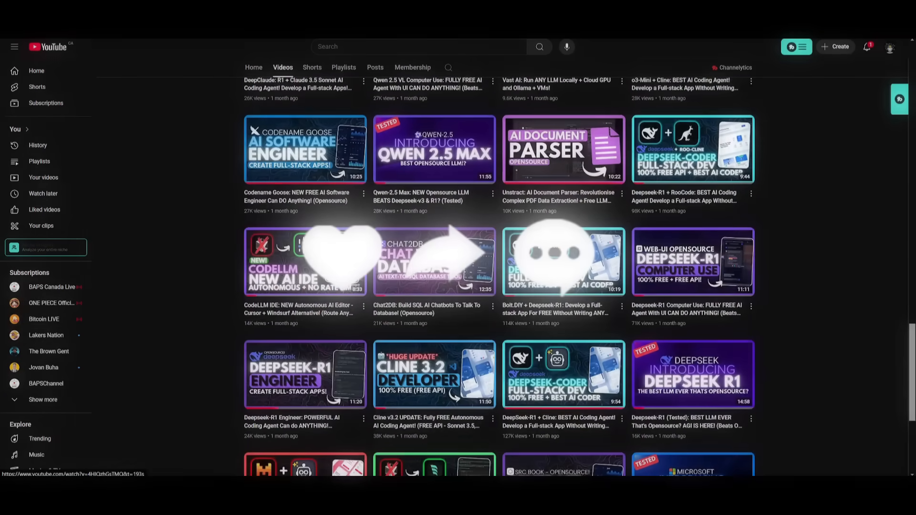